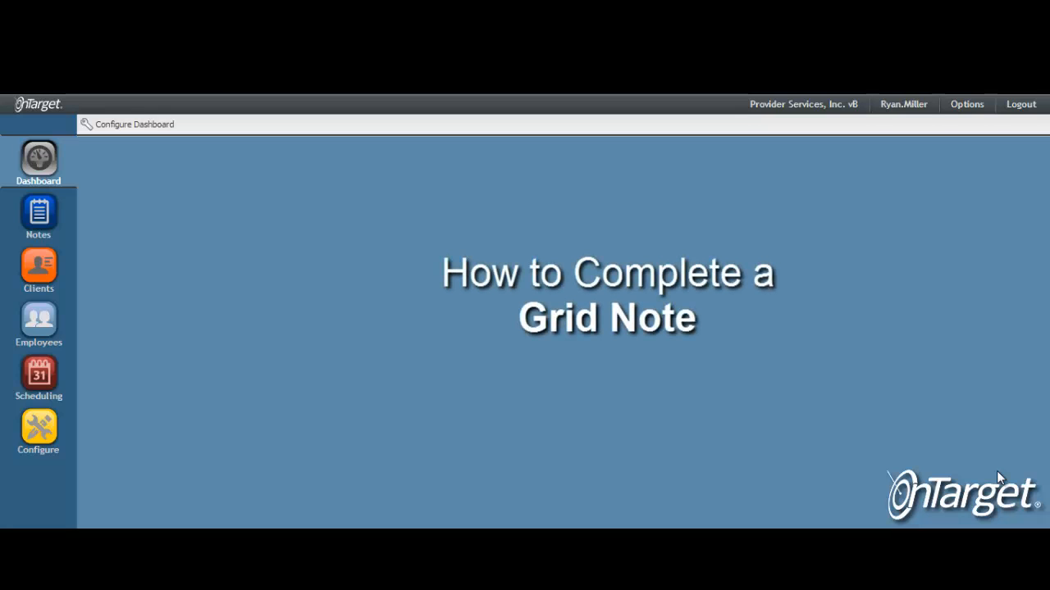
# Open the Notes section listing the eleven existing clinical notes
pyautogui.click(38, 215)
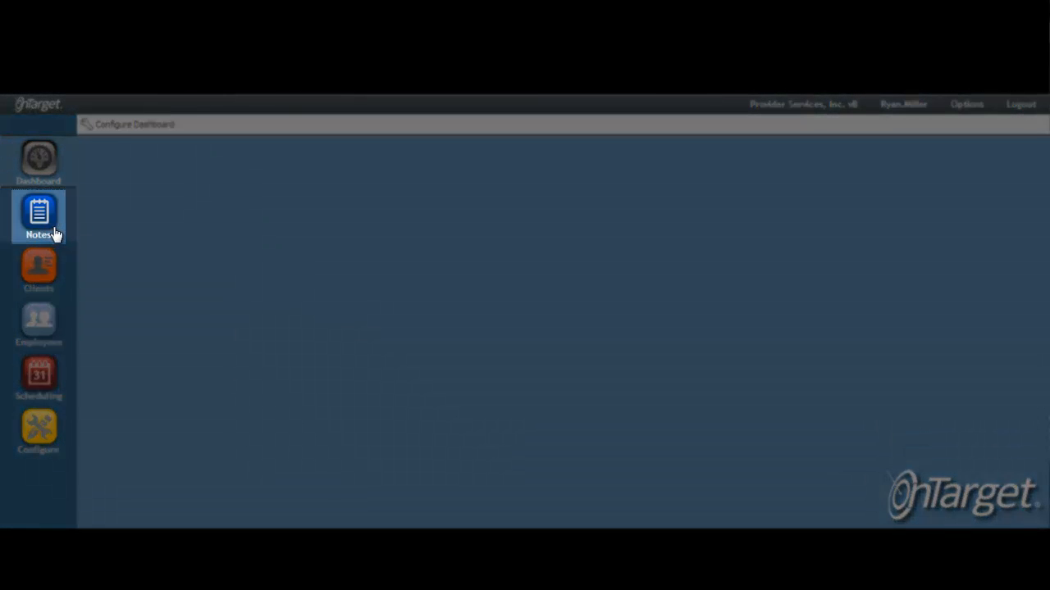
pyautogui.click(39, 216)
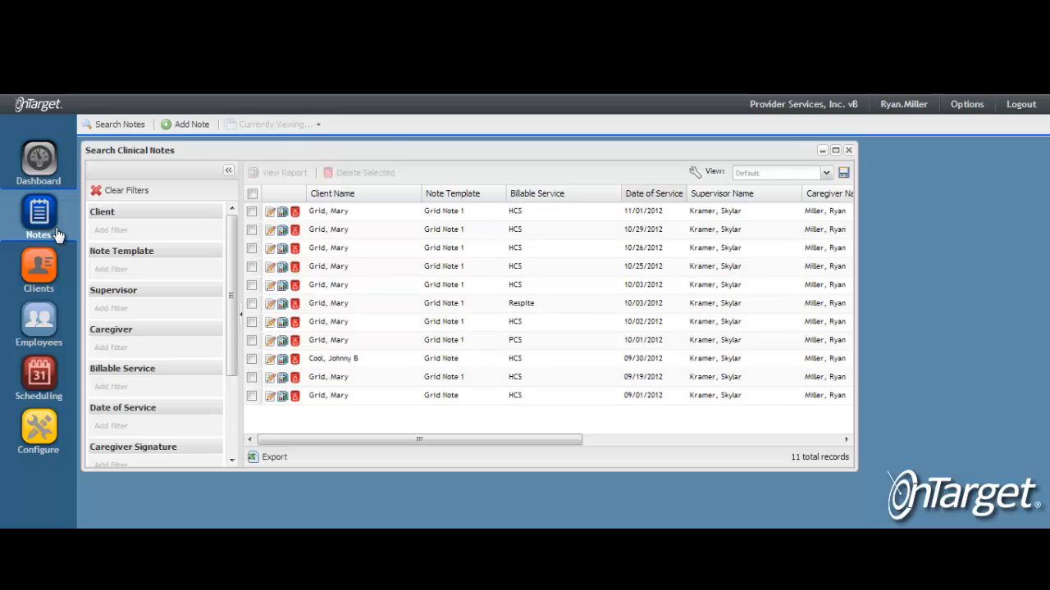
pyautogui.moveTo(320, 339)
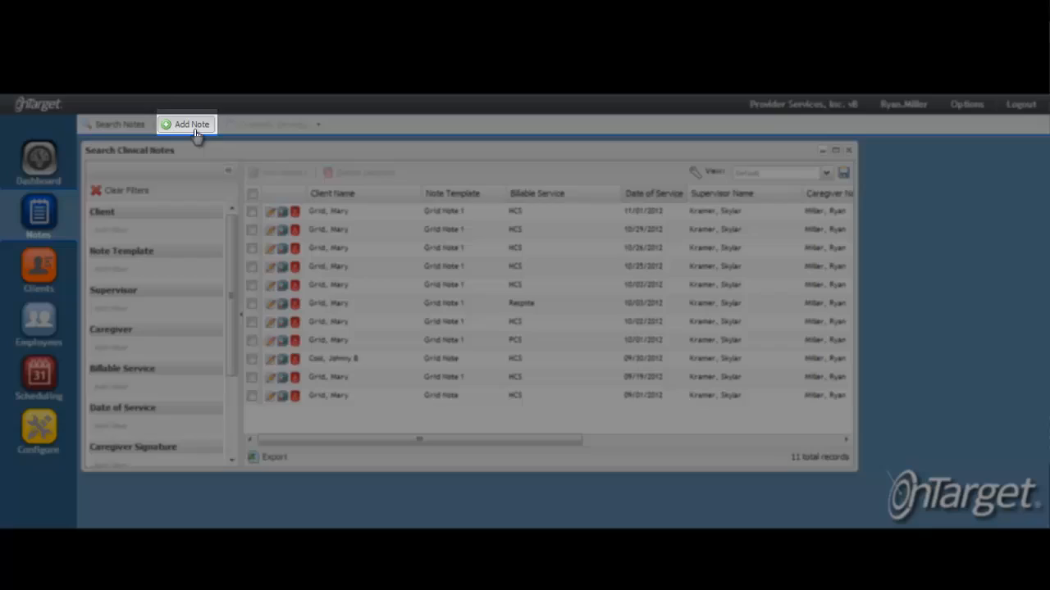
# Start a maximized new note, restrict to assigned clients, and choose the client
pyautogui.click(192, 124)
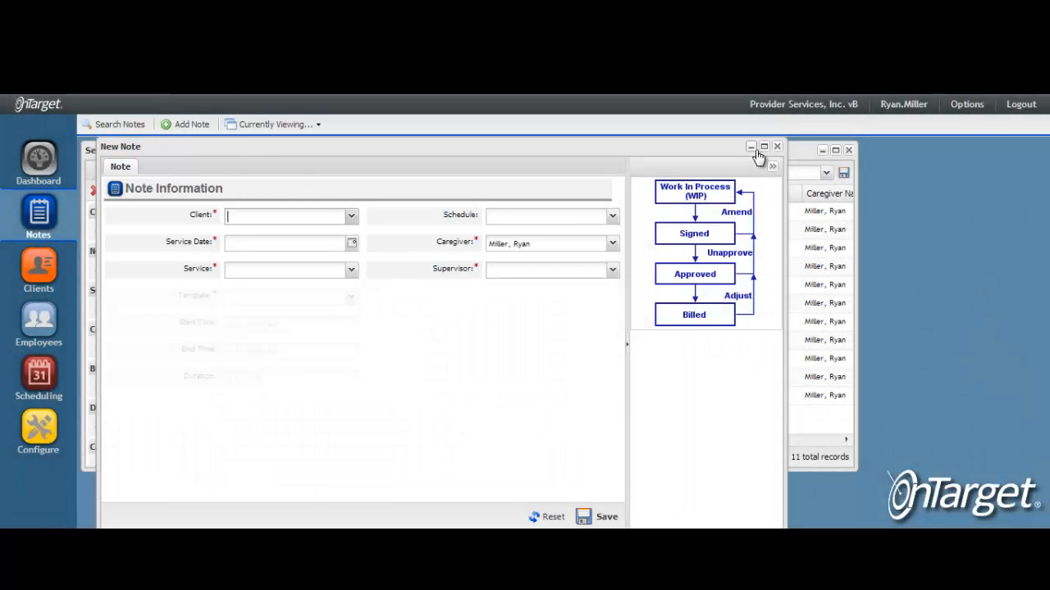
pyautogui.click(763, 149)
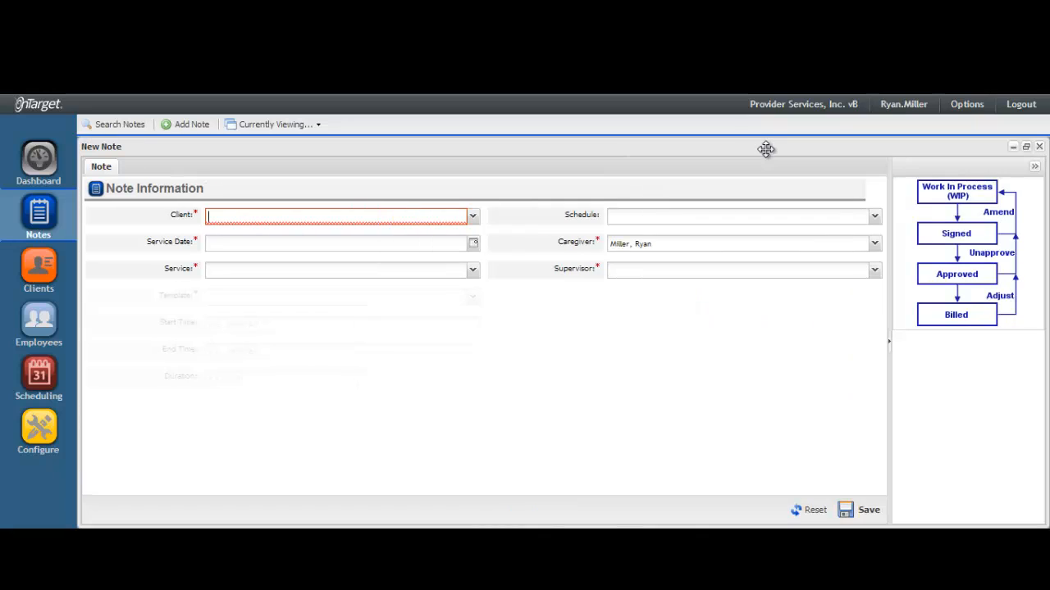
pyautogui.moveTo(471, 220)
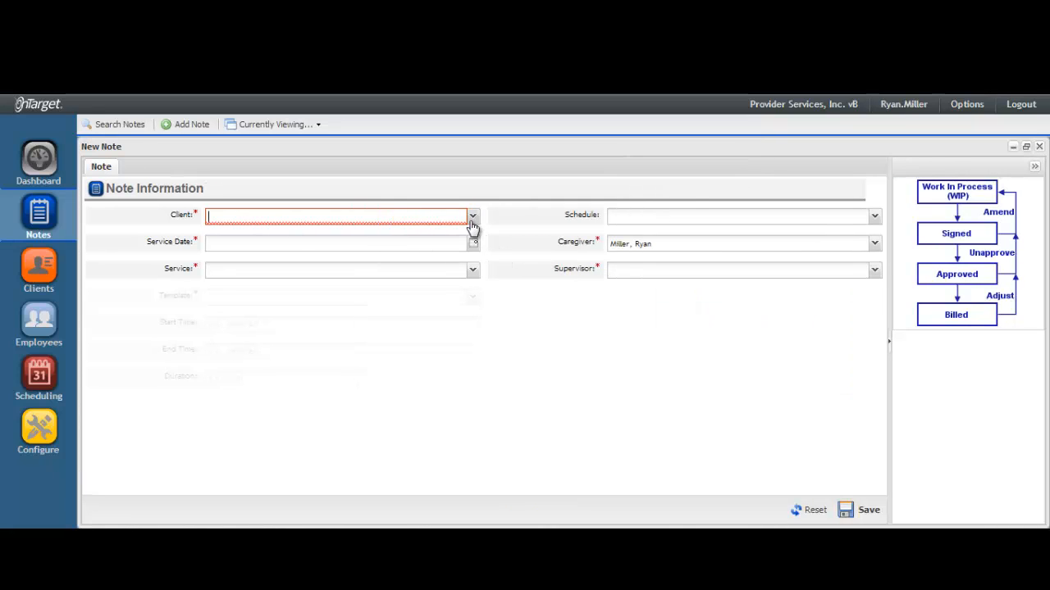
pyautogui.click(473, 215)
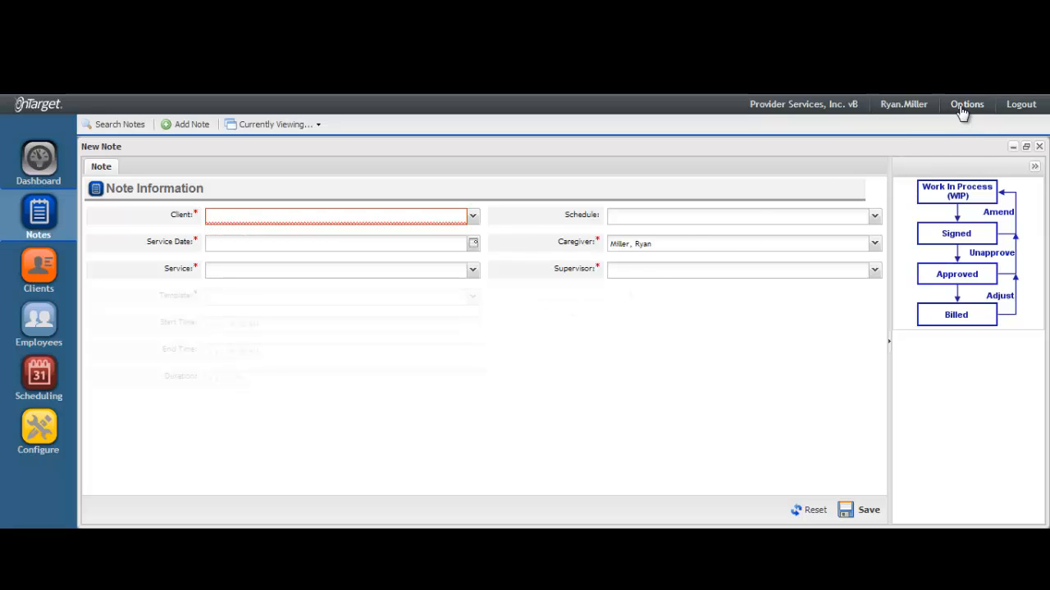
pyautogui.click(966, 104)
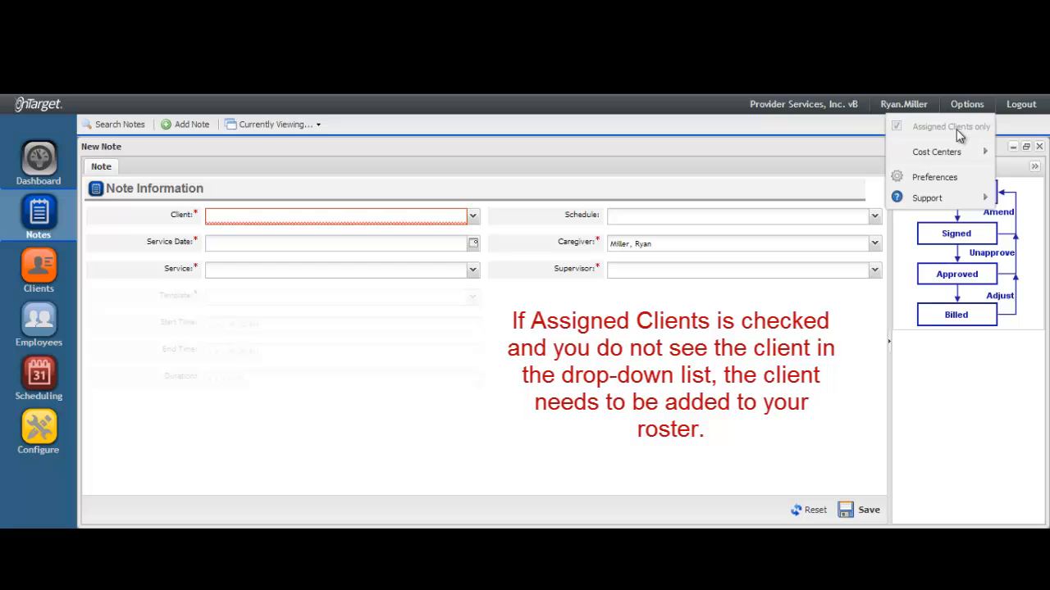
pyautogui.moveTo(480, 234)
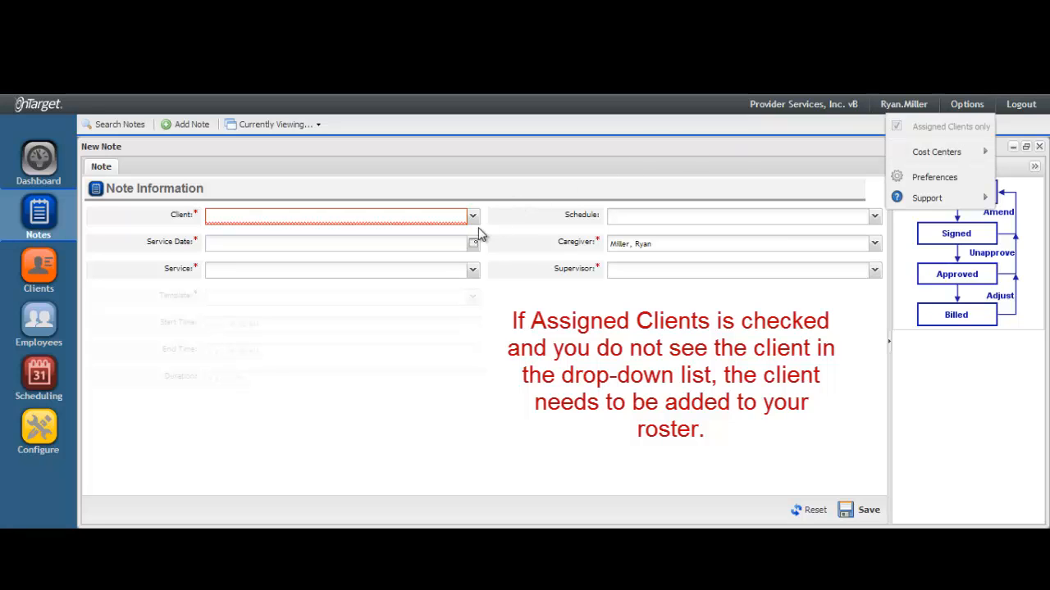
pyautogui.click(472, 216)
pyautogui.write('Grid, Mary')
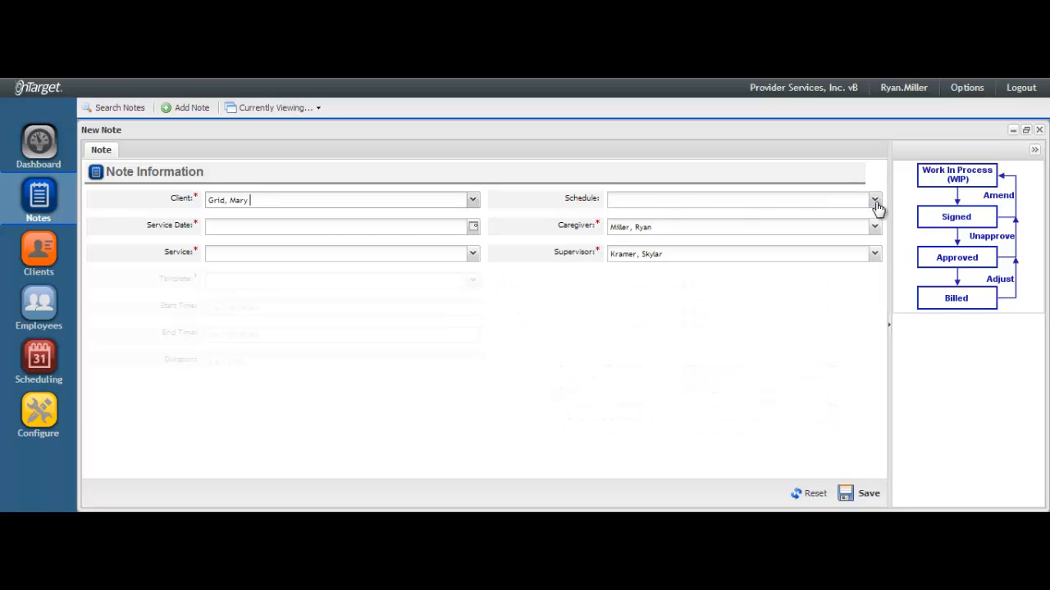
# Fill the note from the 10/31/2012 schedule entry and save it
pyautogui.click(874, 200)
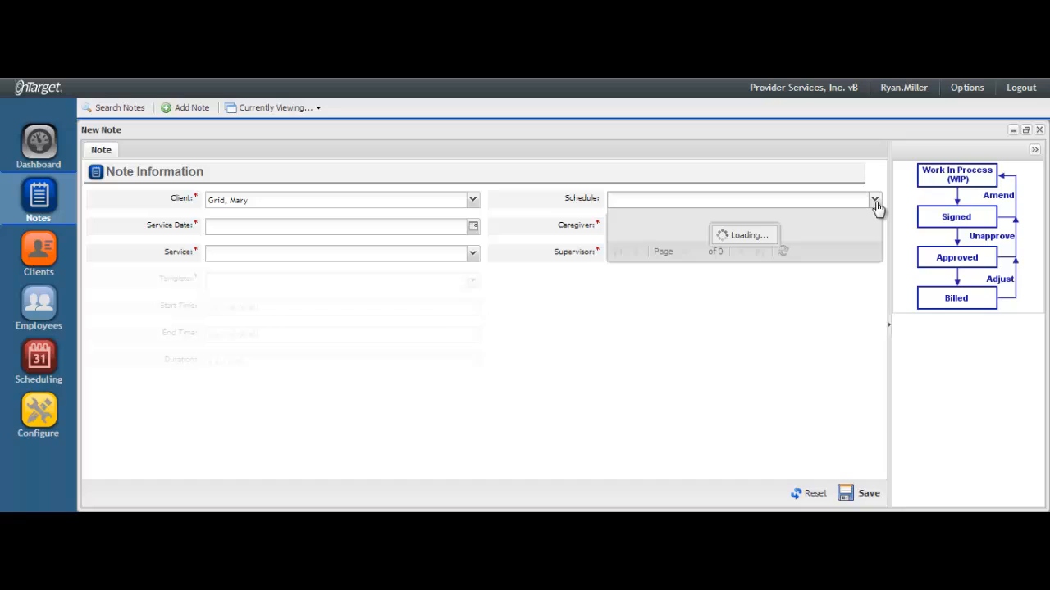
pyautogui.click(875, 199)
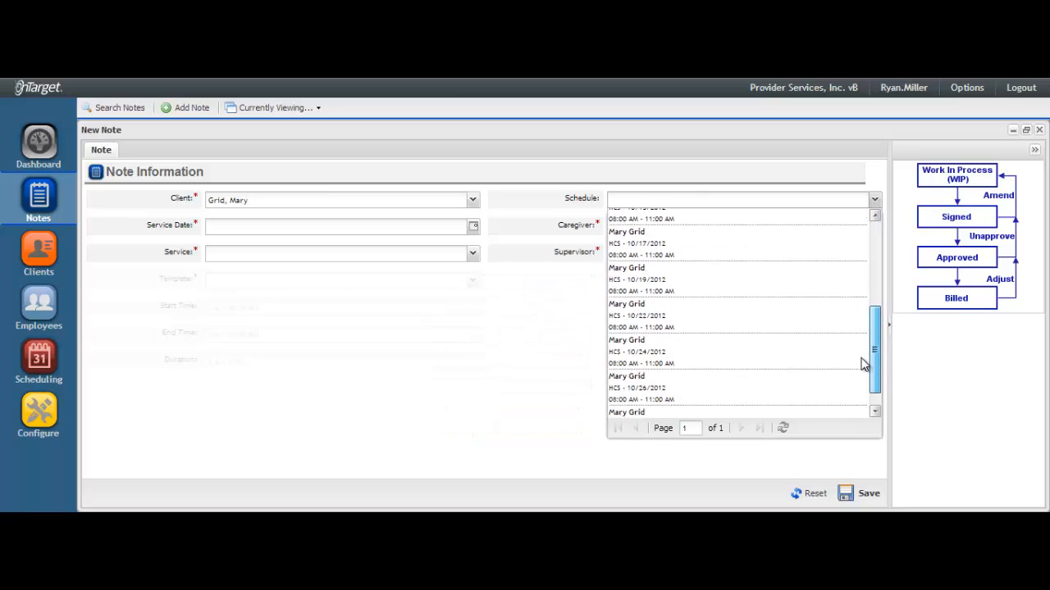
pyautogui.scroll(-3)
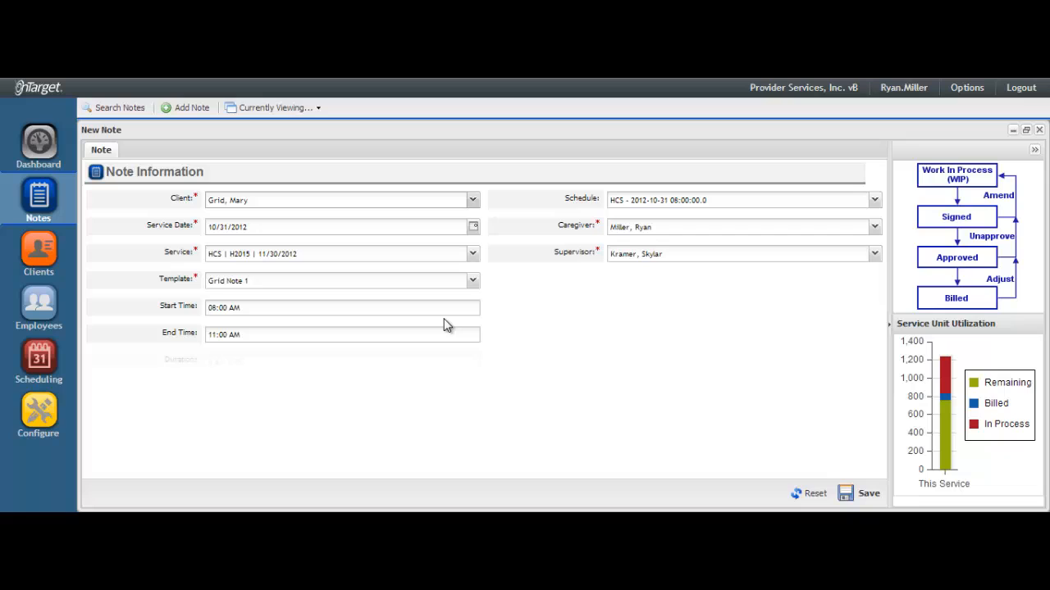
pyautogui.moveTo(709, 450)
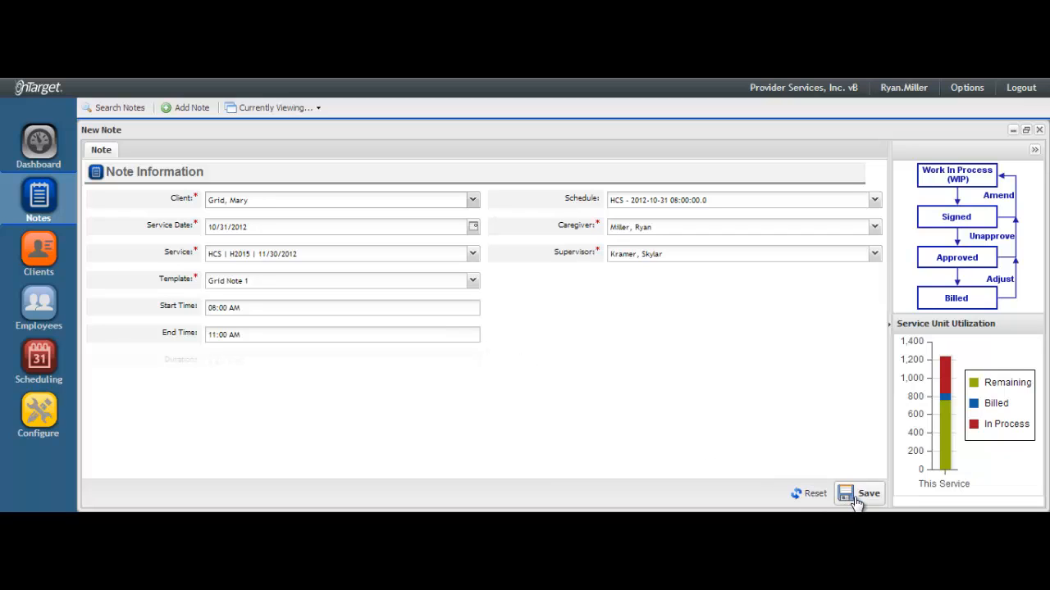
pyautogui.click(869, 492)
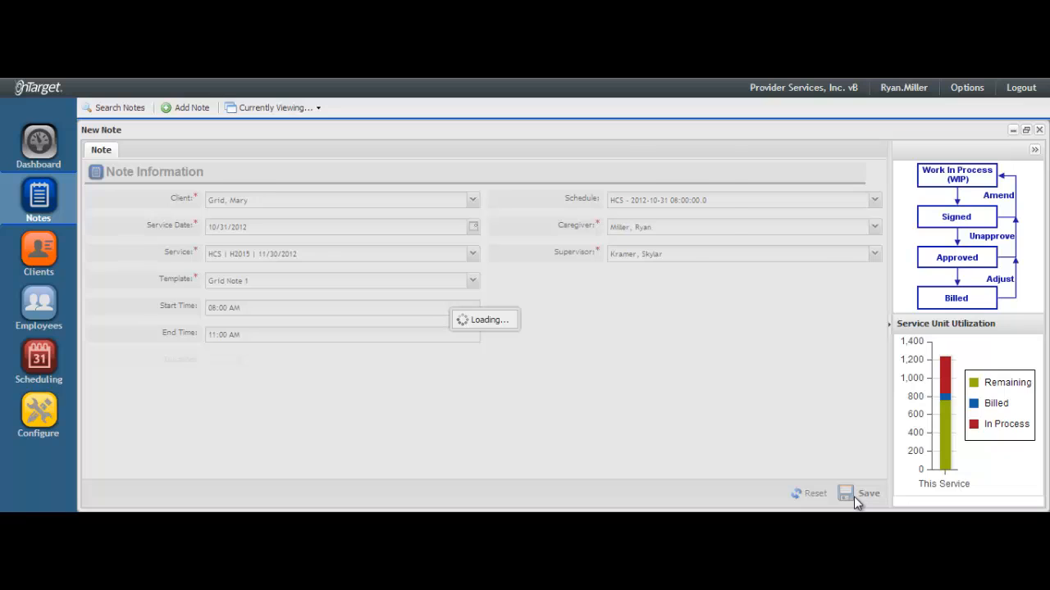
pyautogui.click(868, 492)
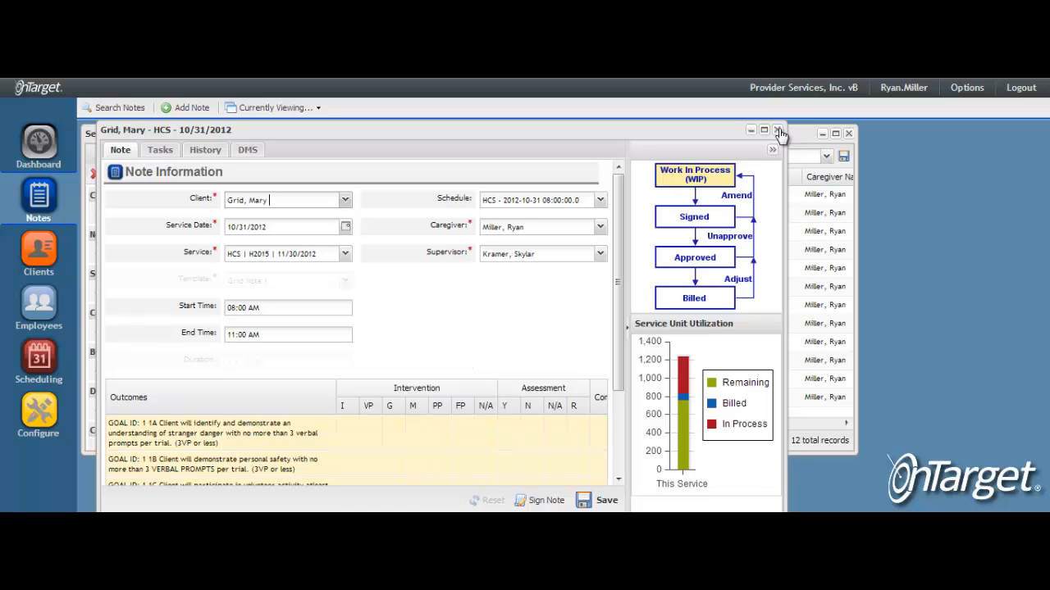
# Close the saved note and set a new note's date to 11/02/2012 with HCS service
pyautogui.click(763, 132)
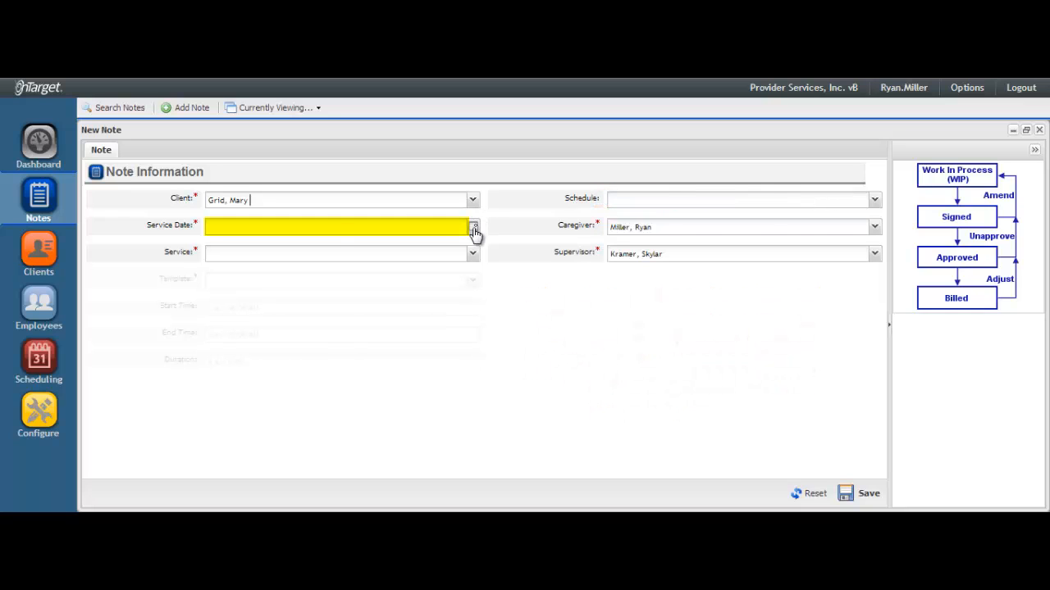
pyautogui.click(474, 226)
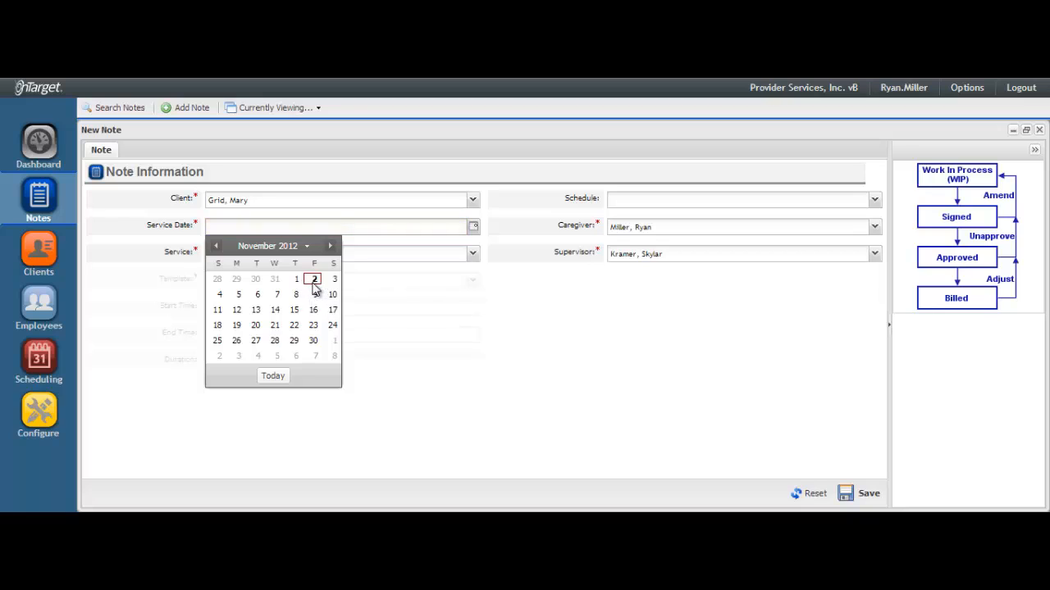
pyautogui.click(314, 279)
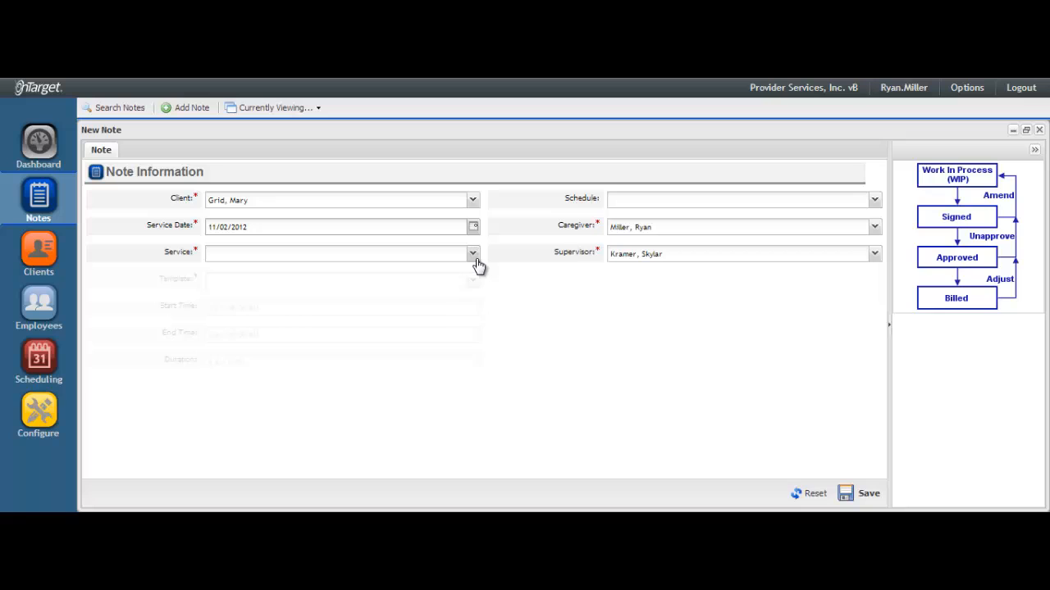
pyautogui.click(472, 253)
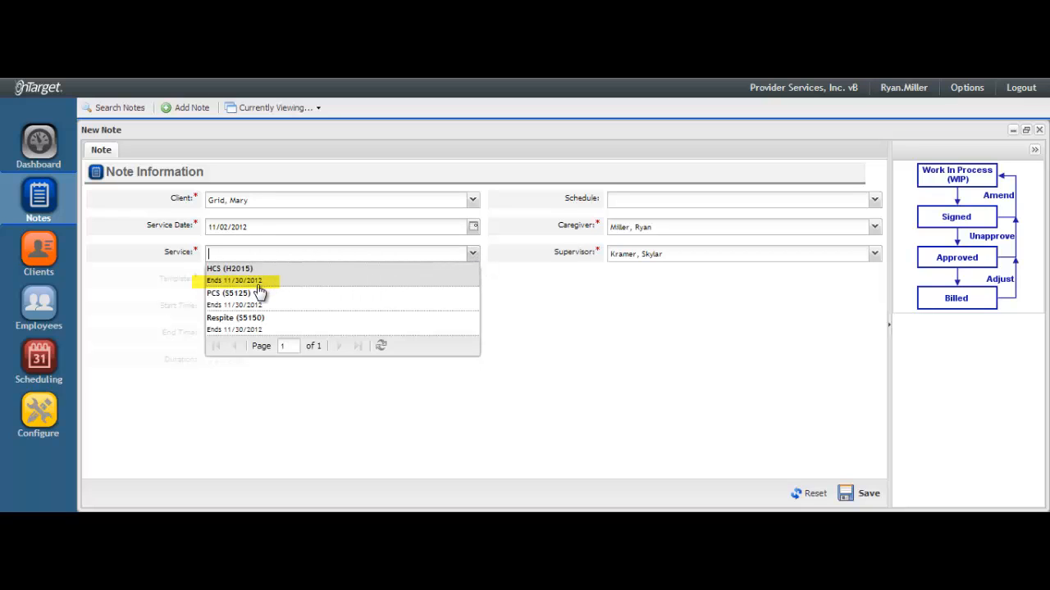
pyautogui.moveTo(259, 314)
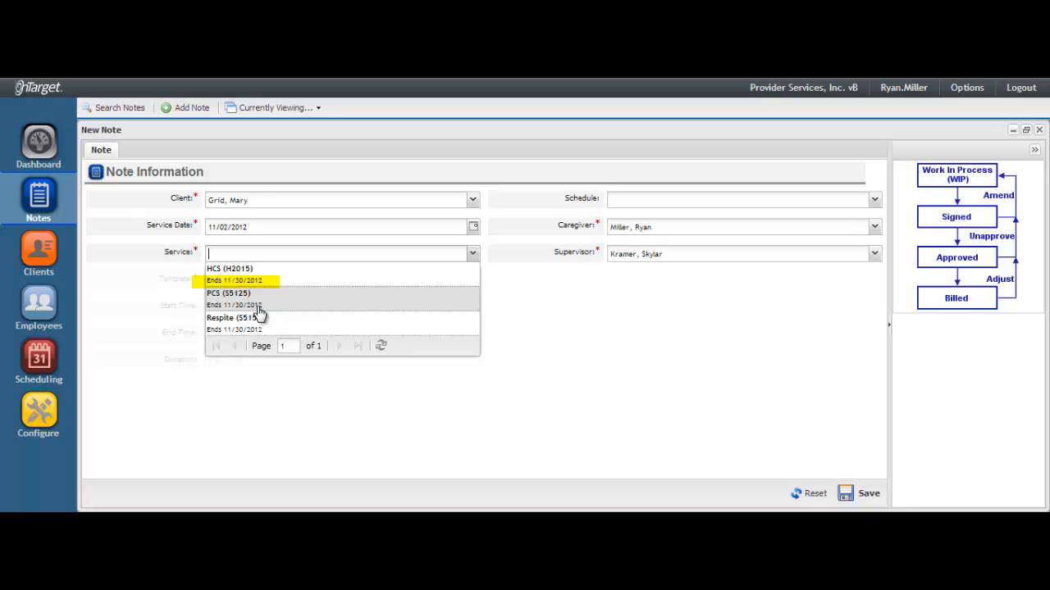
pyautogui.moveTo(259, 320)
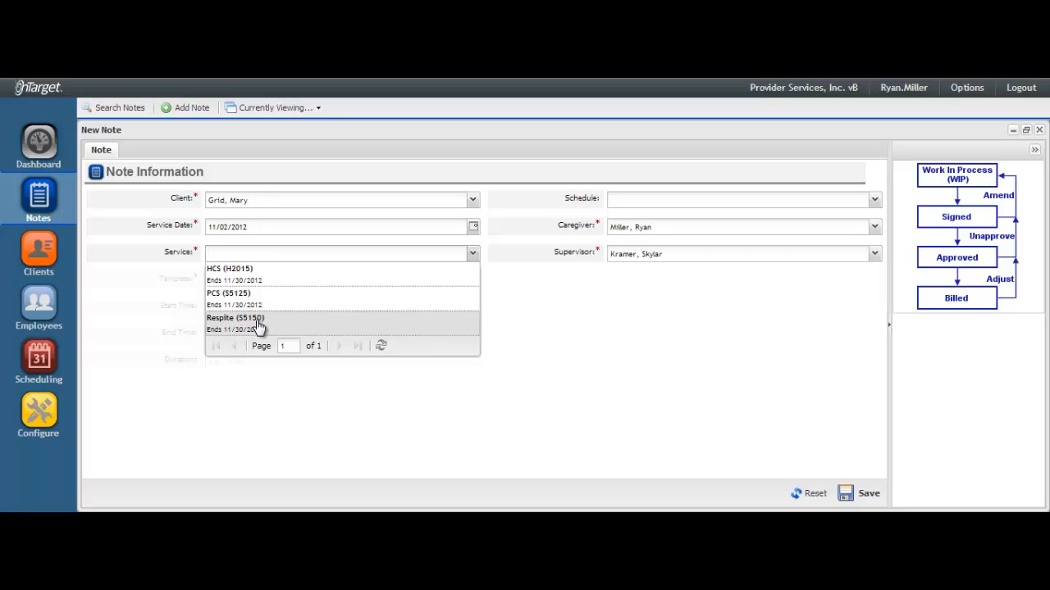
pyautogui.click(230, 269)
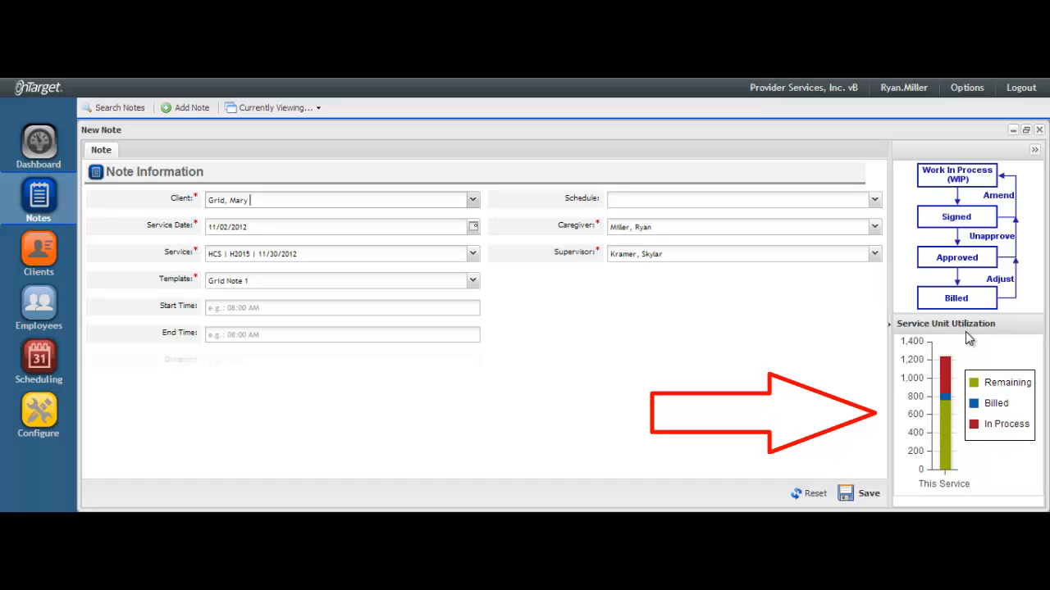
pyautogui.moveTo(943, 443)
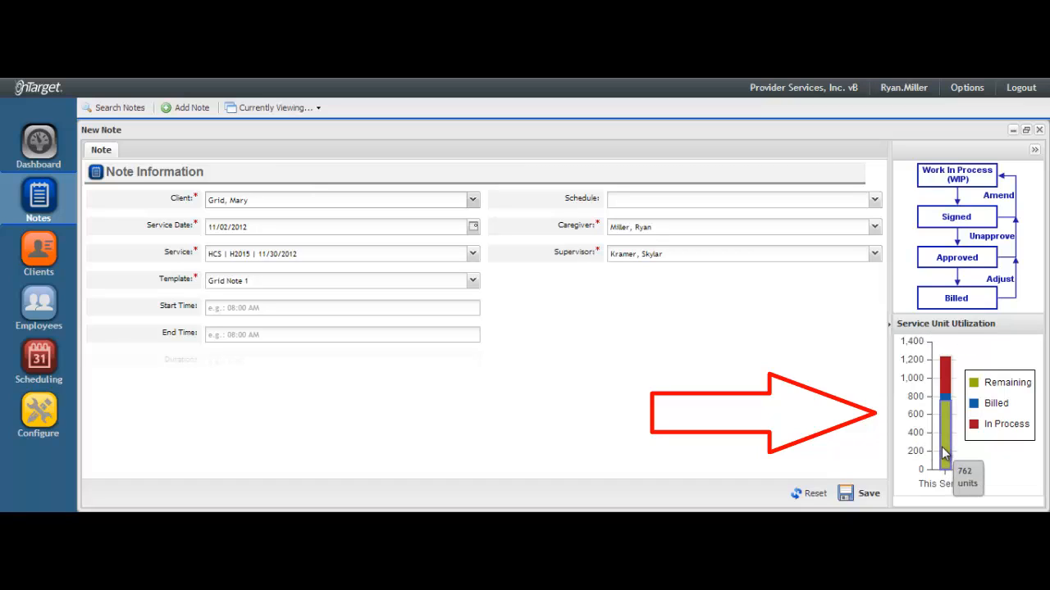
pyautogui.moveTo(943, 439)
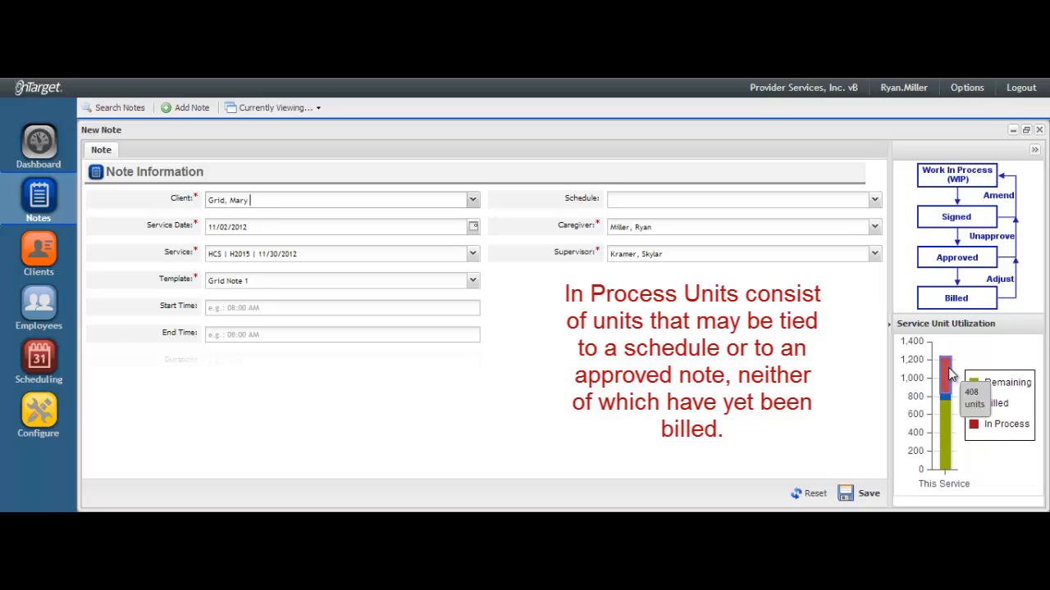
pyautogui.moveTo(952, 375)
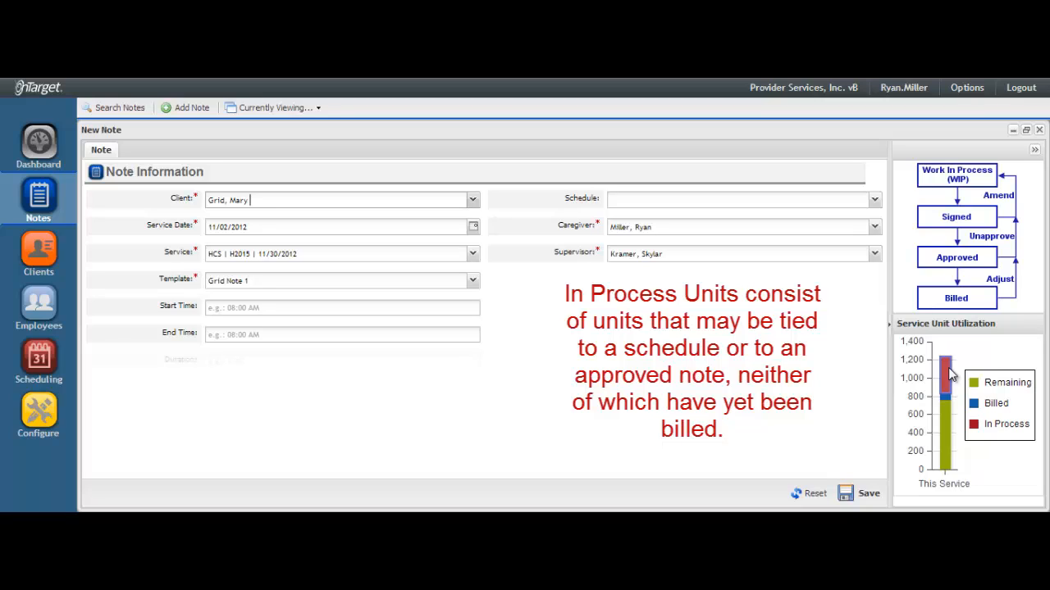
pyautogui.moveTo(660, 359)
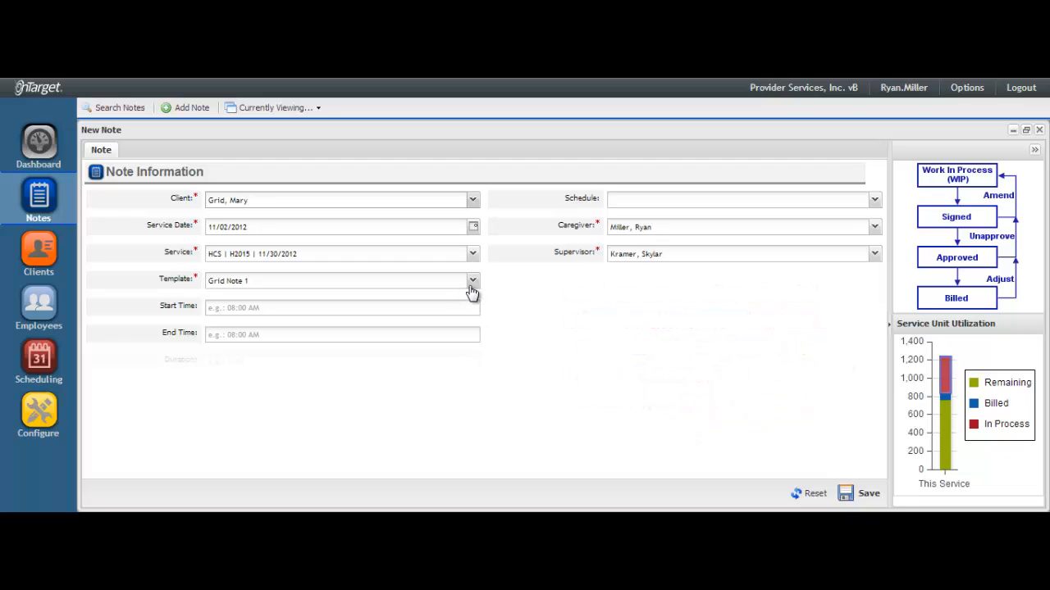
# Check the template list and keep Grid Note 1 as the note template
pyautogui.click(336, 200)
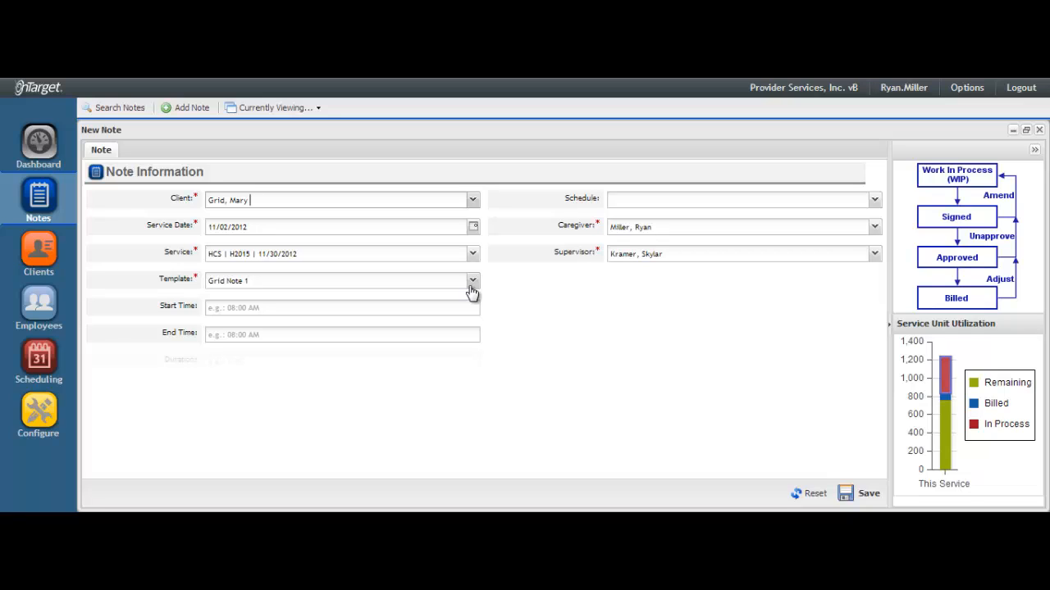
pyautogui.click(472, 281)
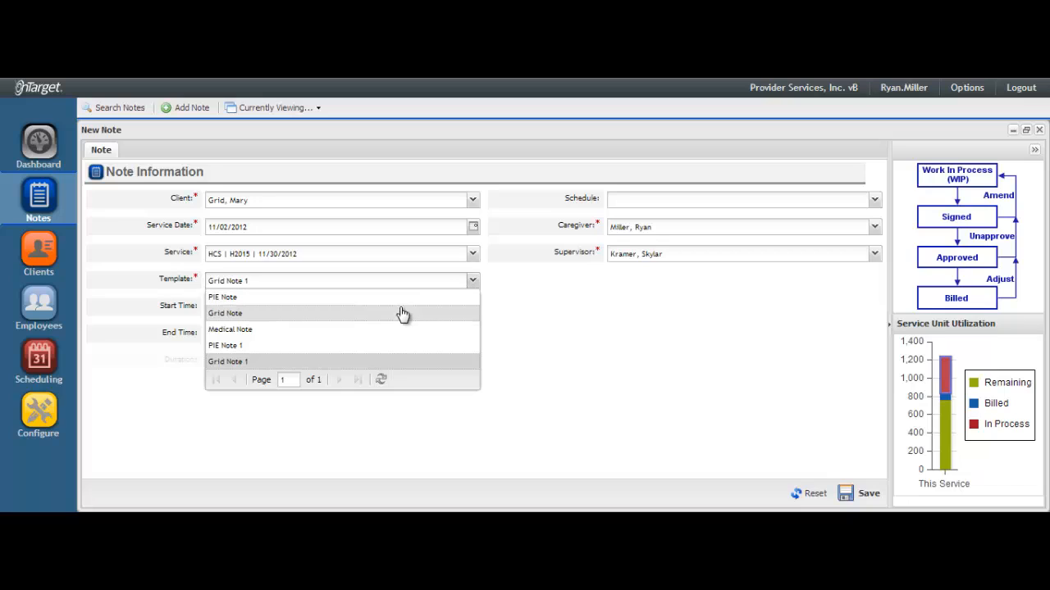
pyautogui.moveTo(517, 323)
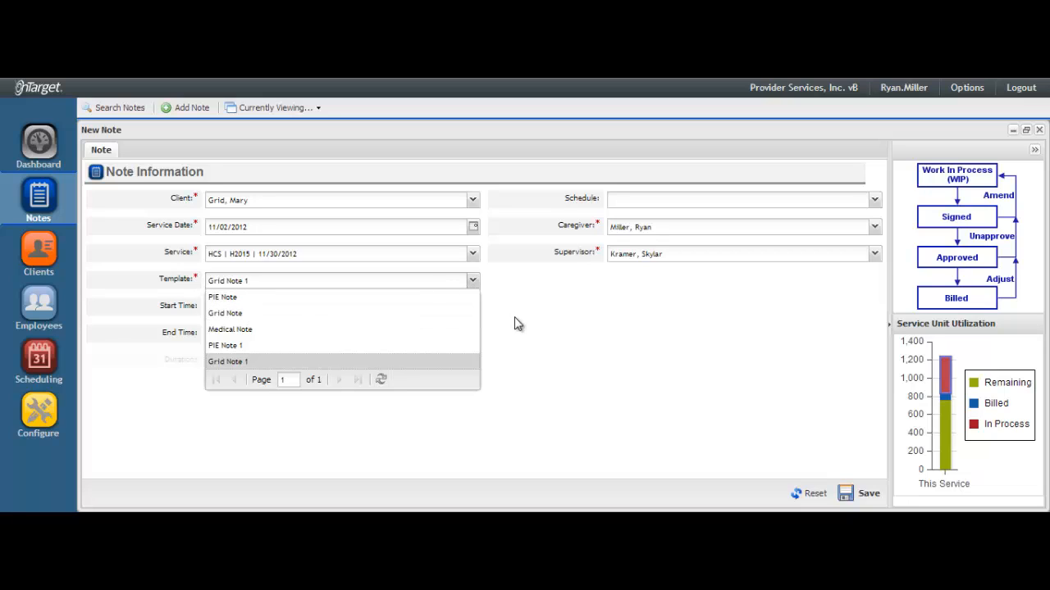
pyautogui.click(227, 361)
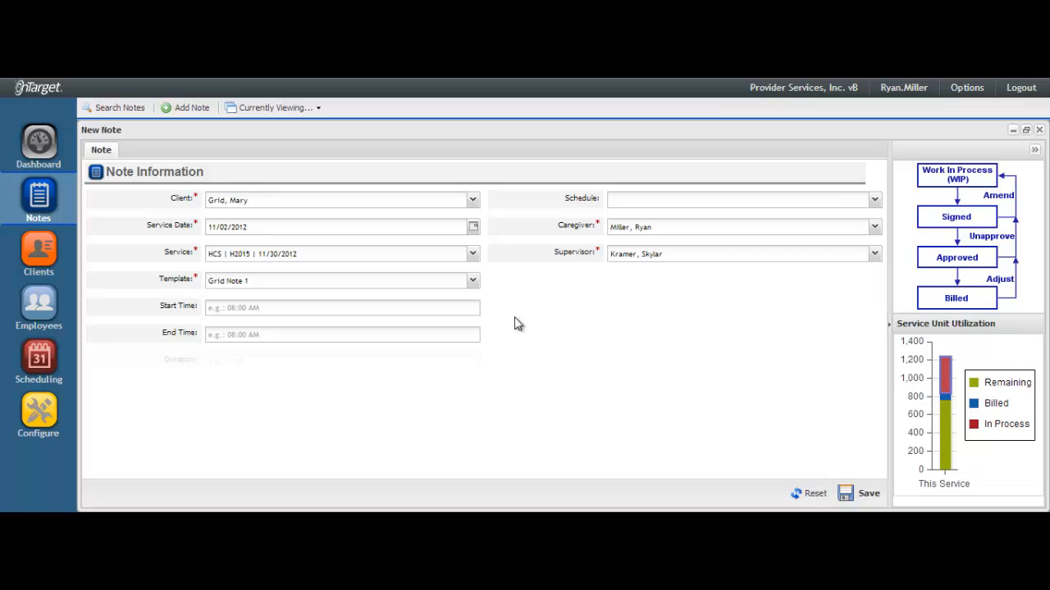
pyautogui.moveTo(475, 324)
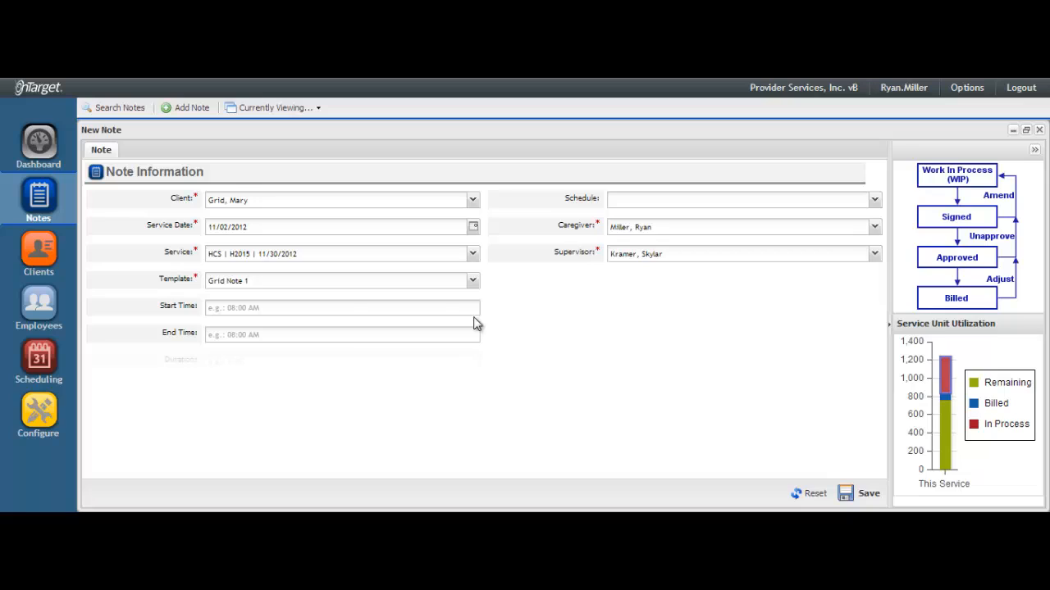
pyautogui.click(340, 308)
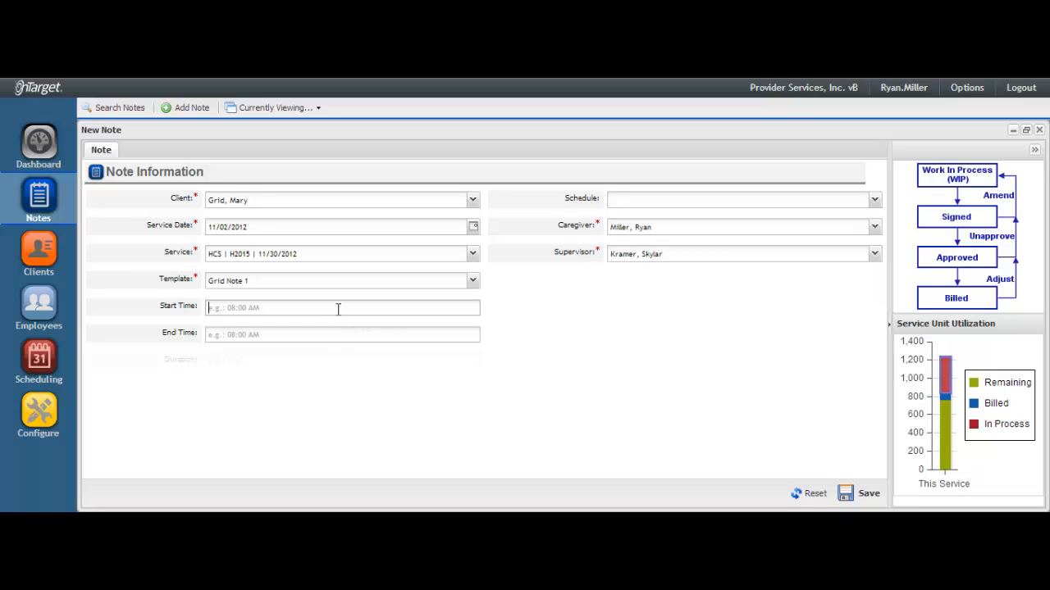
pyautogui.write('0800')
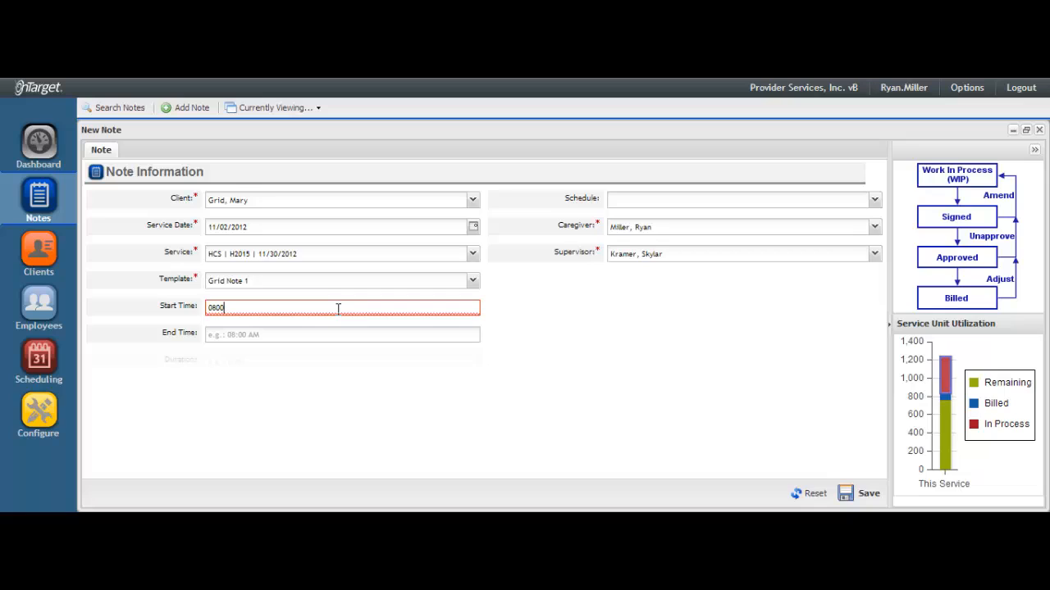
pyautogui.press('Tab')
pyautogui.write('0')
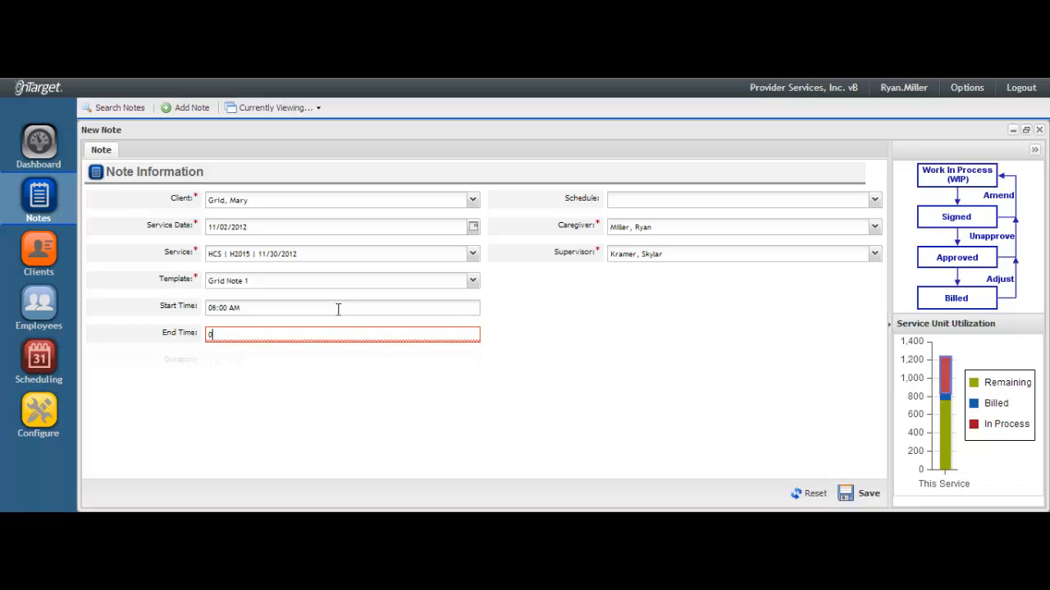
pyautogui.write('2:00 PM')
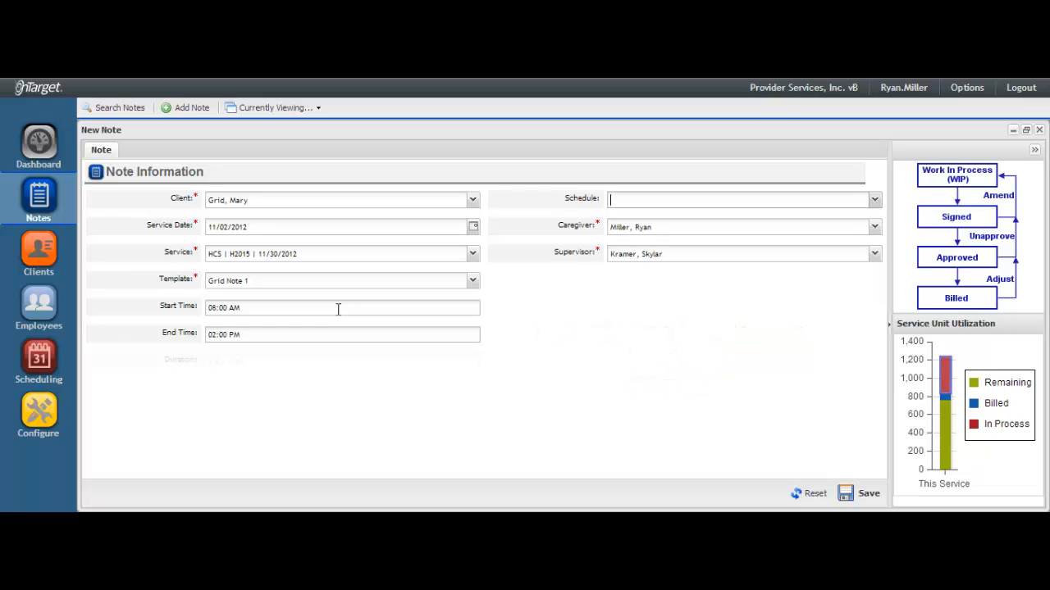
pyautogui.moveTo(860, 228)
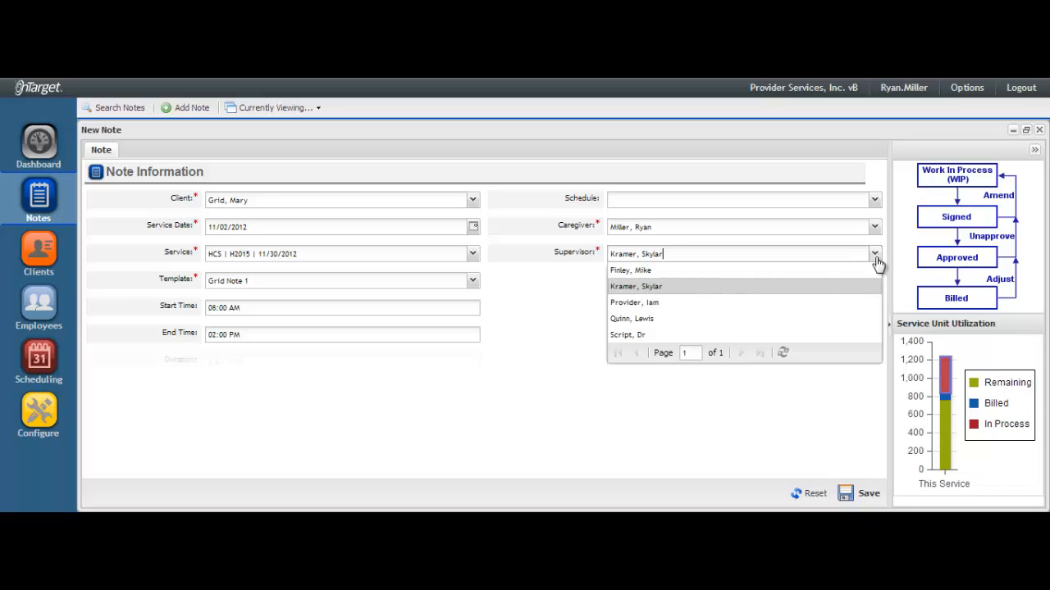
pyautogui.click(635, 286)
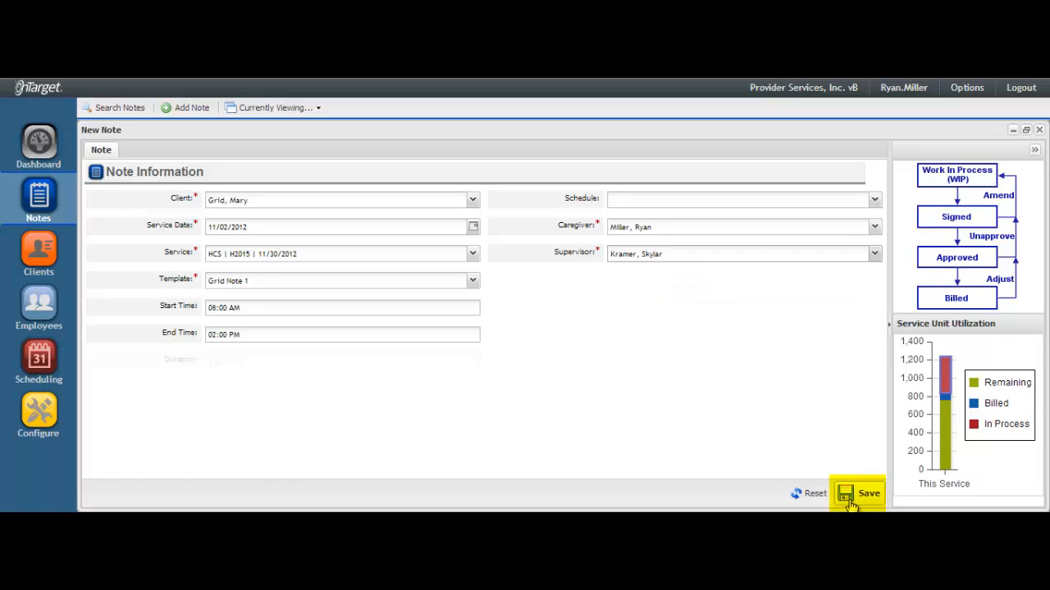
pyautogui.click(857, 493)
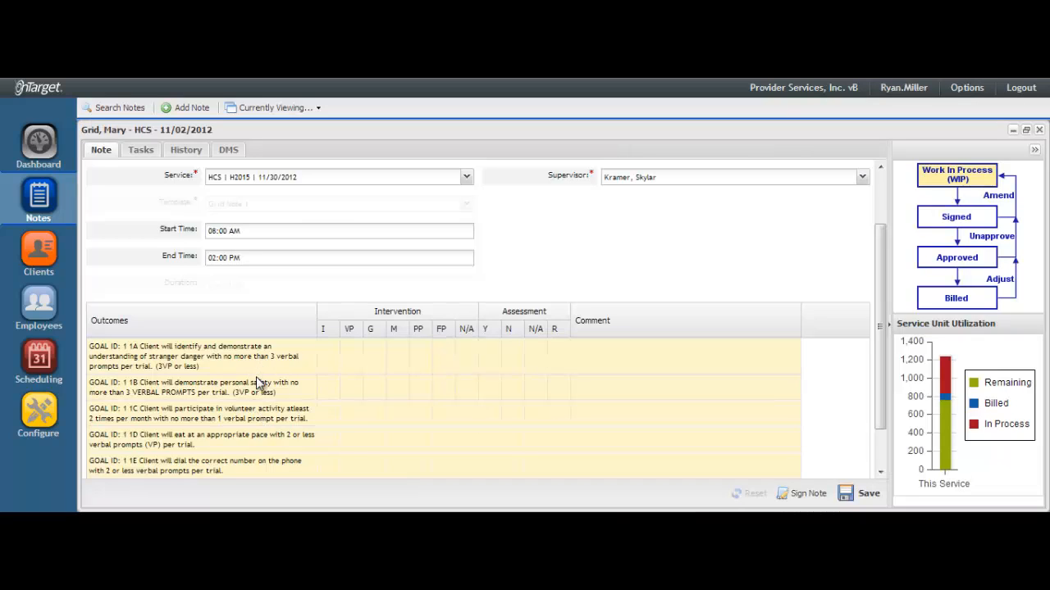
pyautogui.moveTo(248, 405)
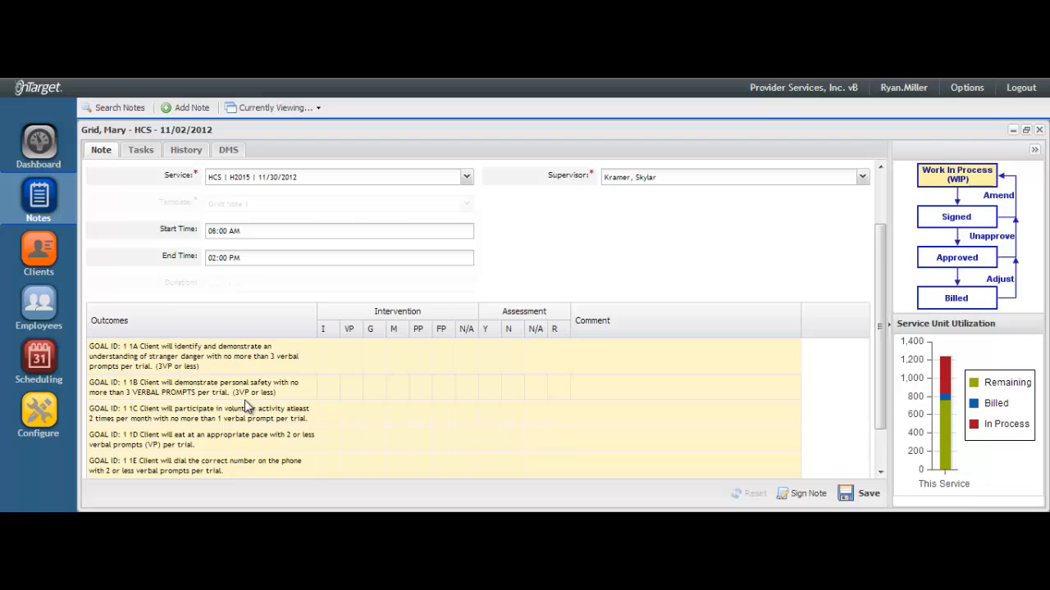
# Scroll down the outcomes grid to the goal rows
pyautogui.scroll(-3)
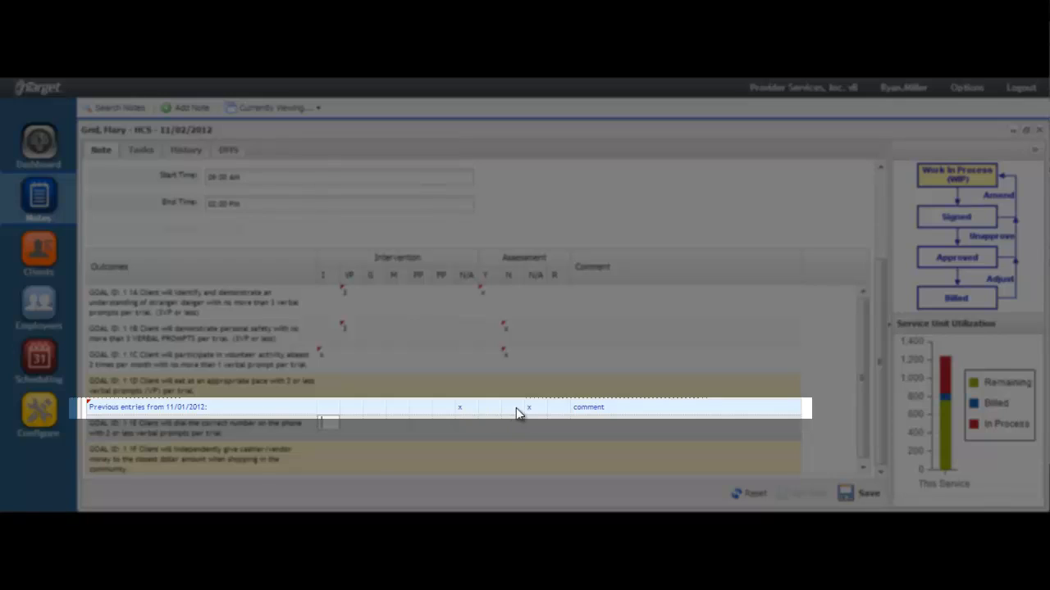
pyautogui.moveTo(525, 414)
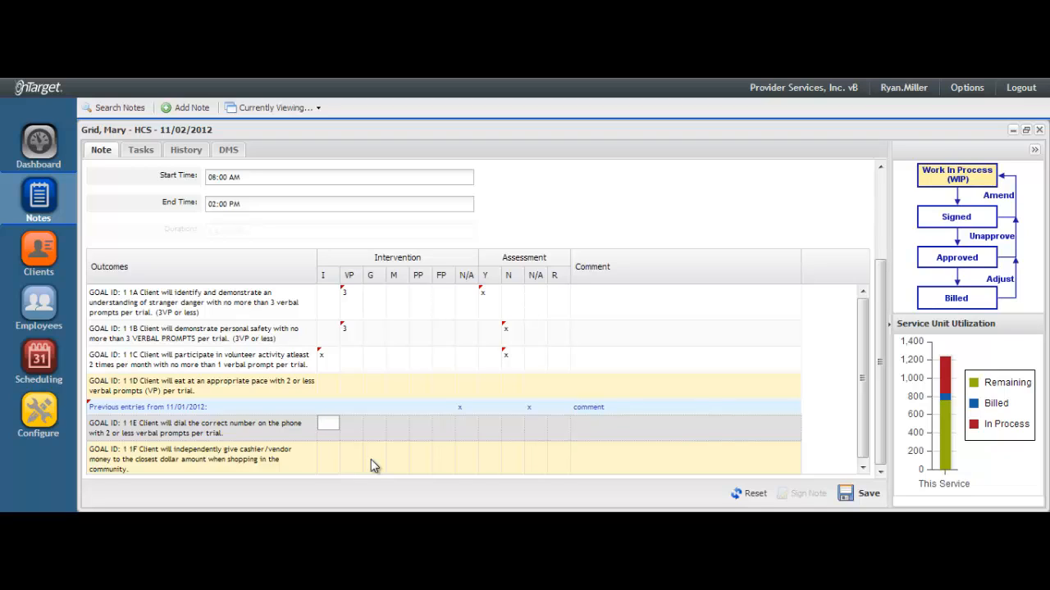
pyautogui.moveTo(455, 467)
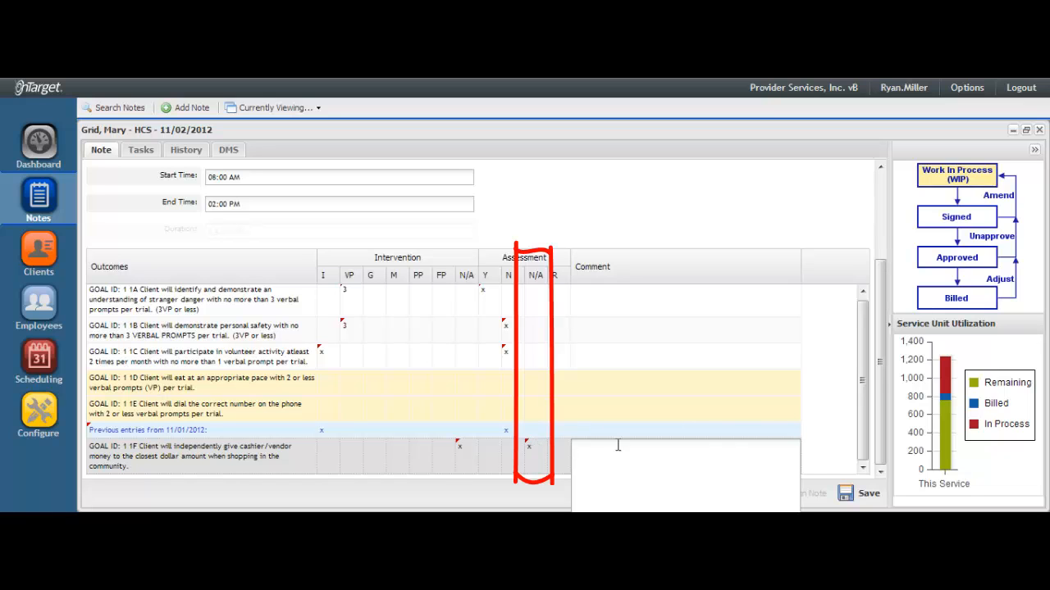
# Attempt a save and dismiss the error demanding a comment for goal 1F
pyautogui.click(868, 493)
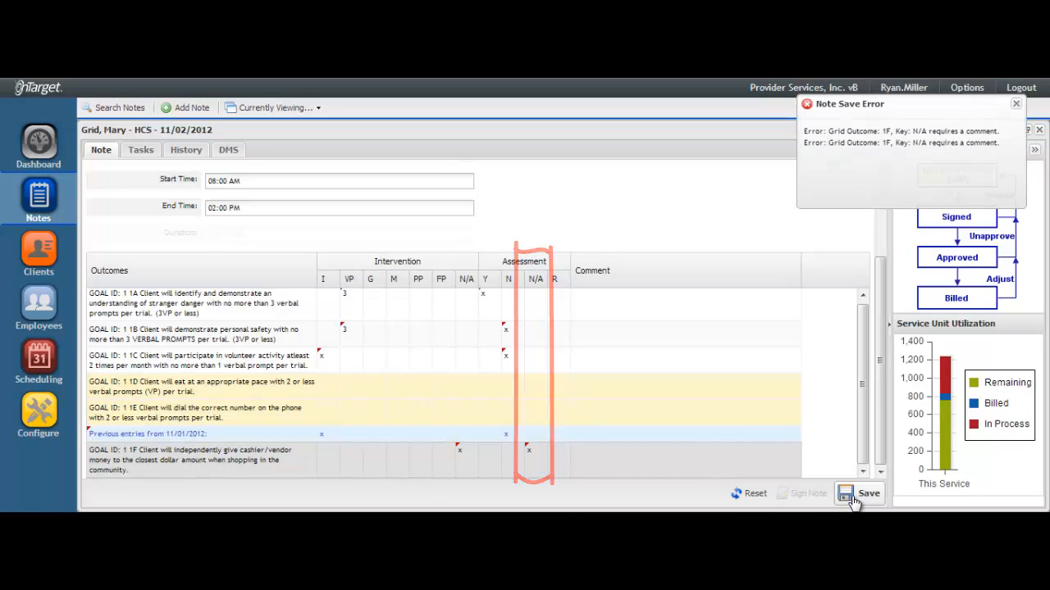
pyautogui.click(868, 493)
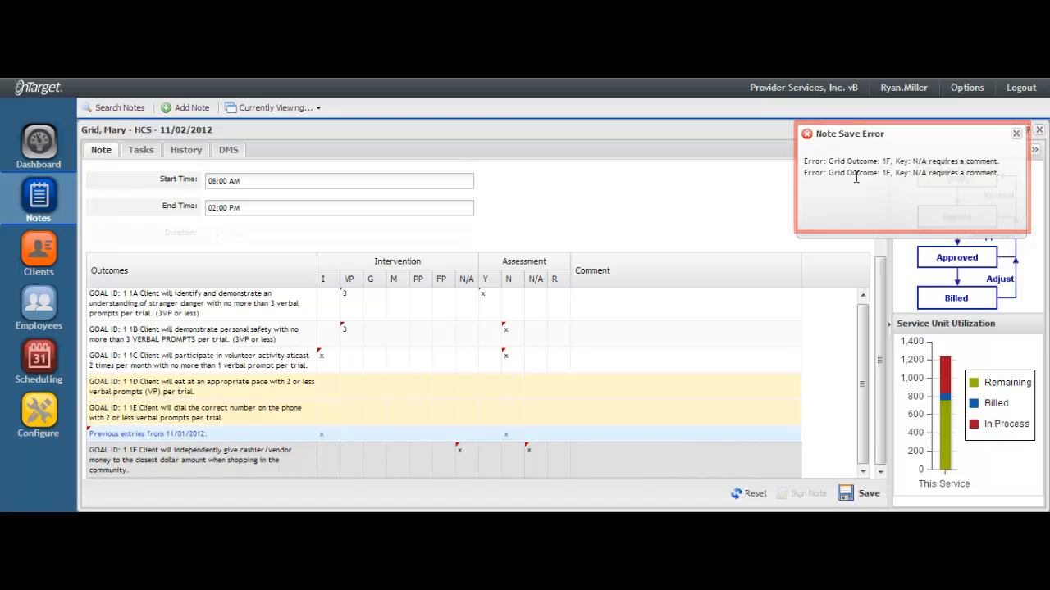
pyautogui.click(1016, 133)
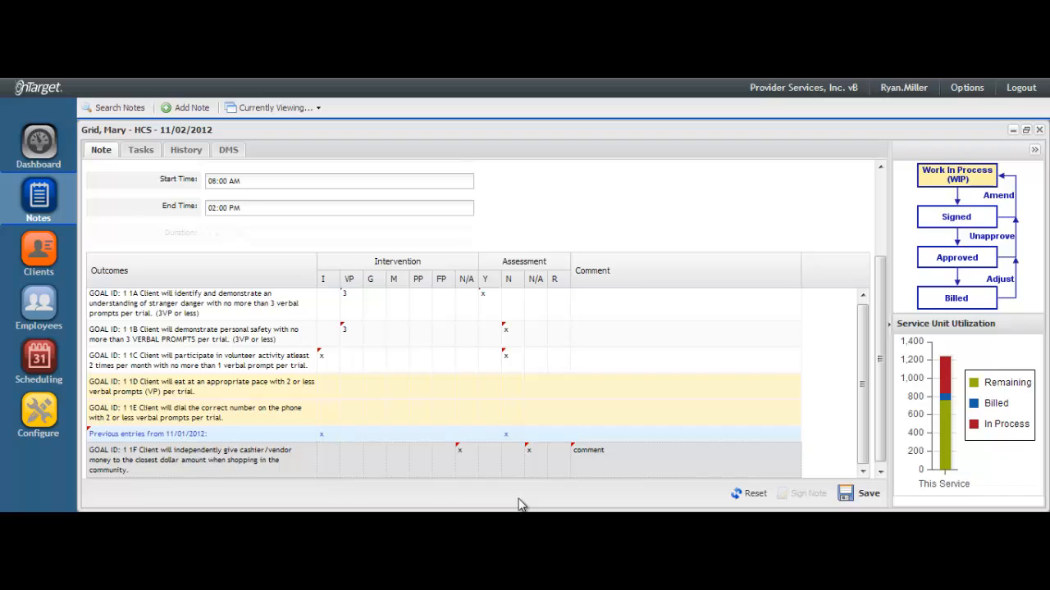
pyautogui.moveTo(529, 488)
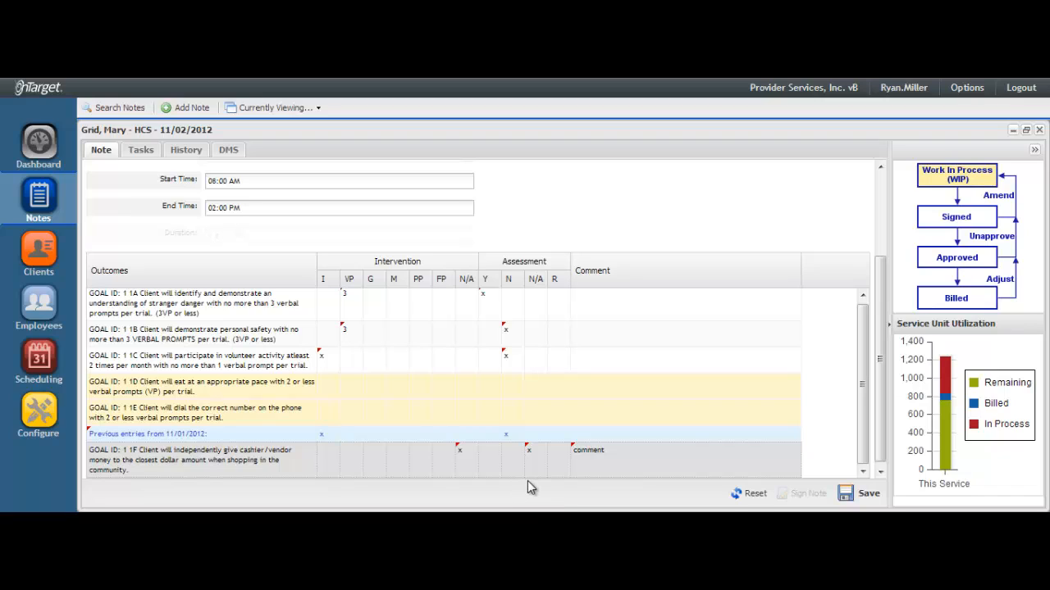
pyautogui.moveTo(847, 507)
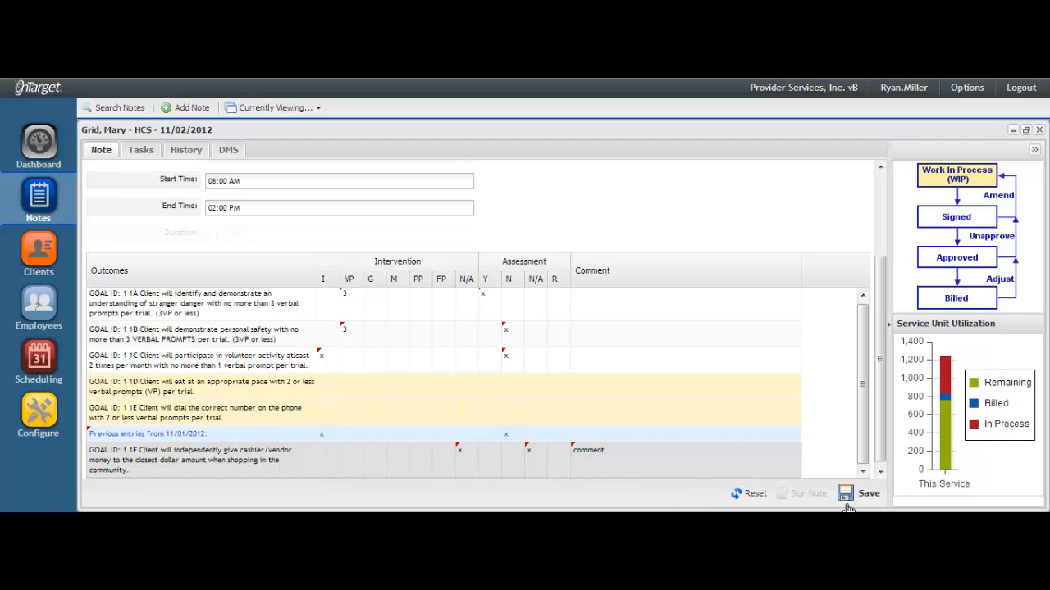
pyautogui.moveTo(745, 489)
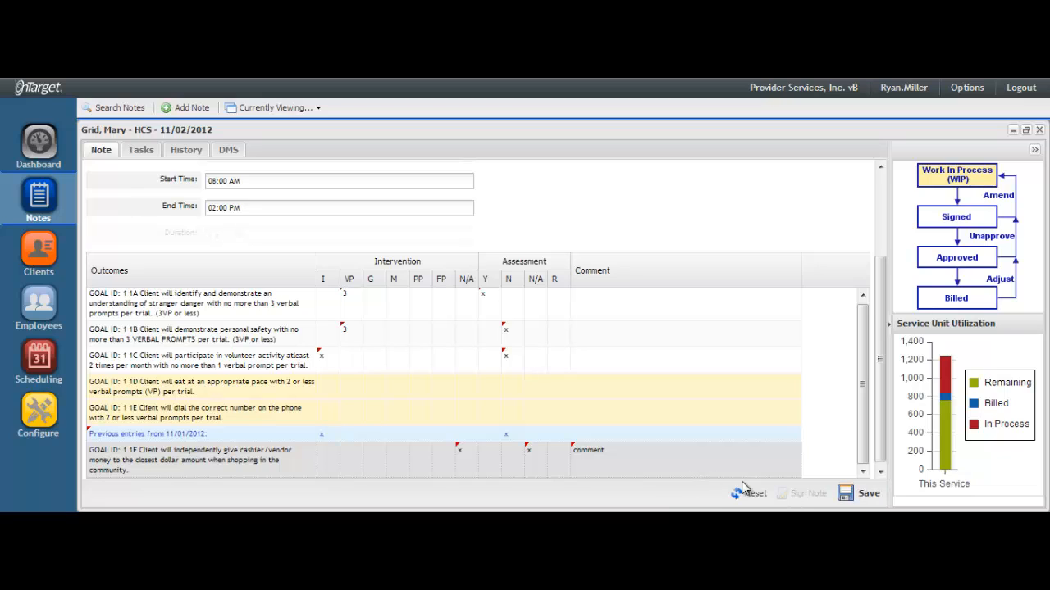
# Save the note with goal 1F's comment and dismiss the success message
pyautogui.click(868, 493)
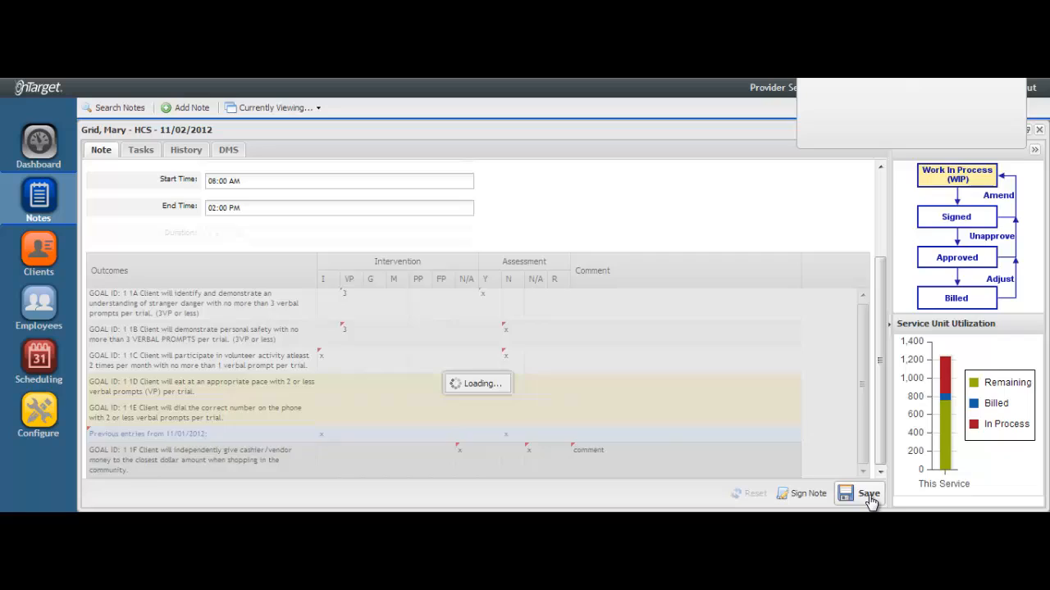
pyautogui.click(869, 493)
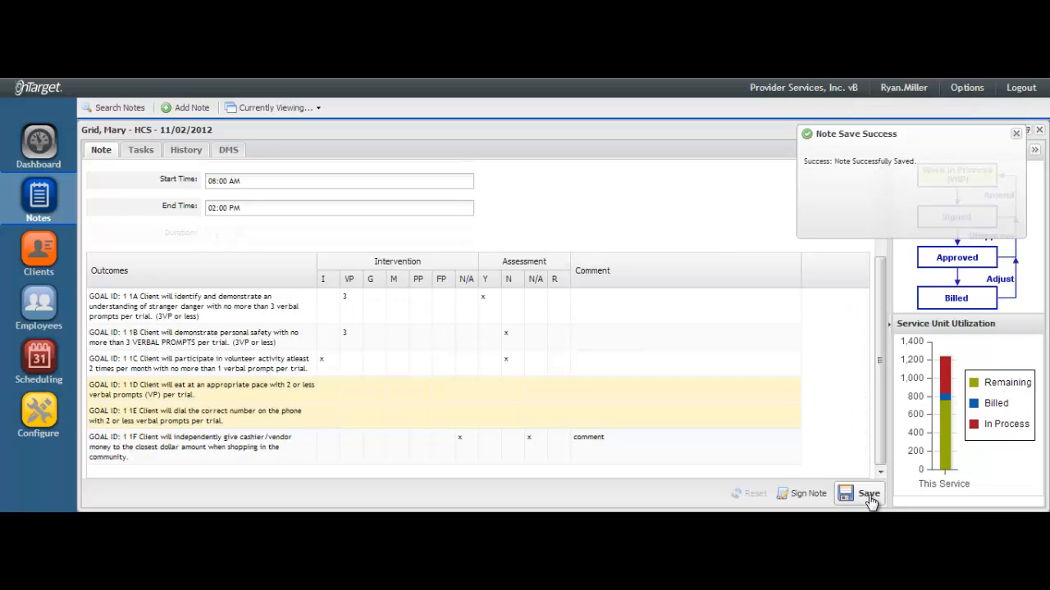
pyautogui.click(1016, 133)
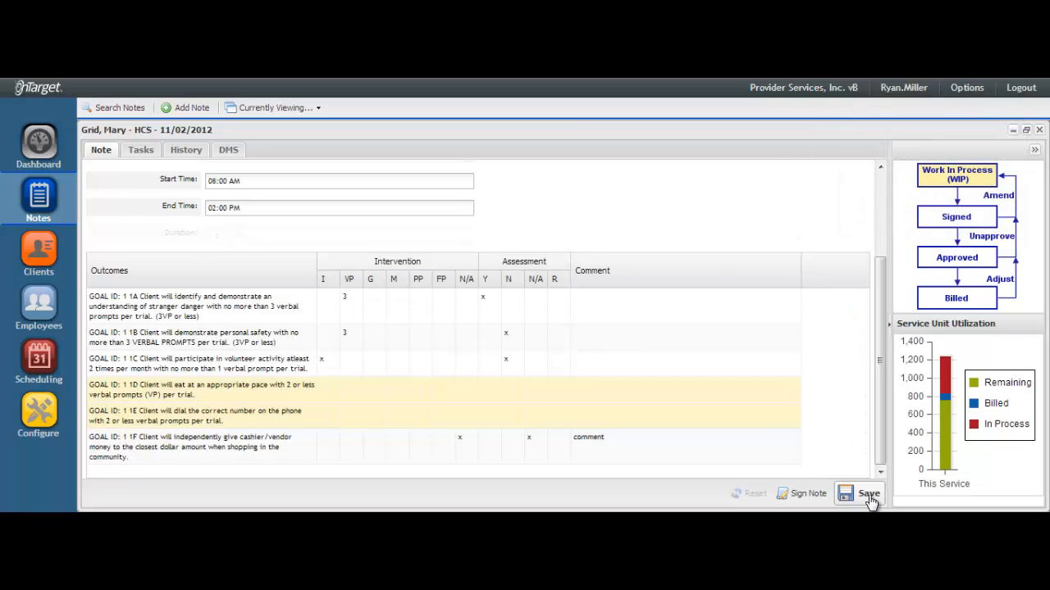
pyautogui.click(867, 493)
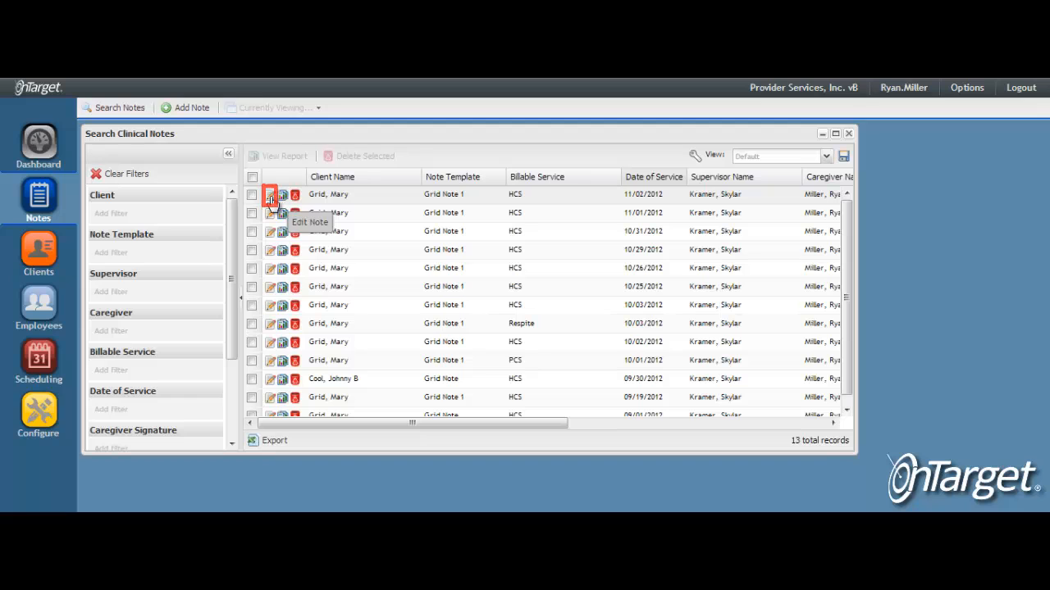
pyautogui.click(270, 194)
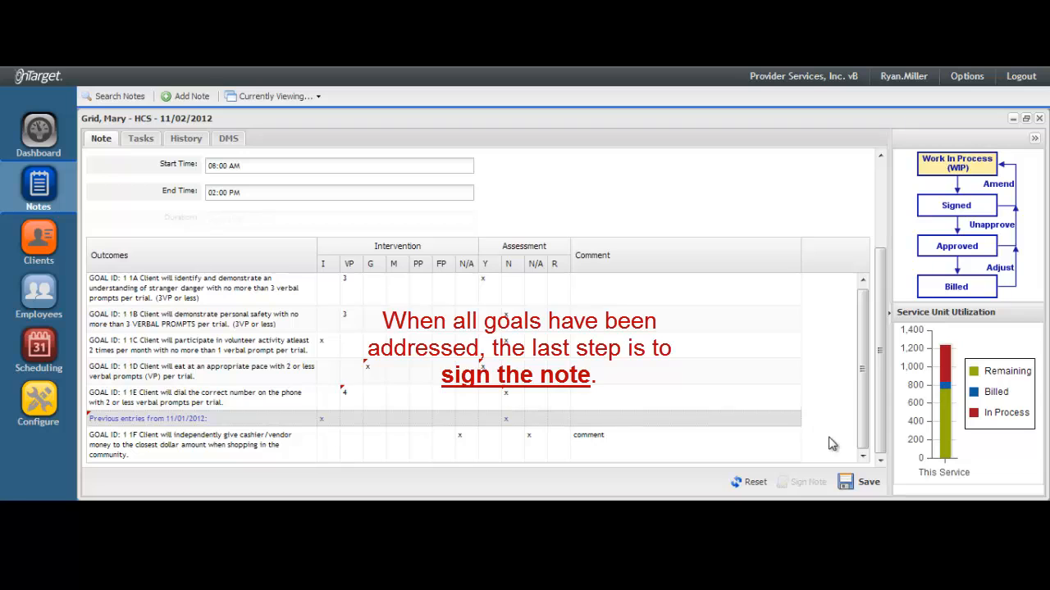
pyautogui.click(868, 481)
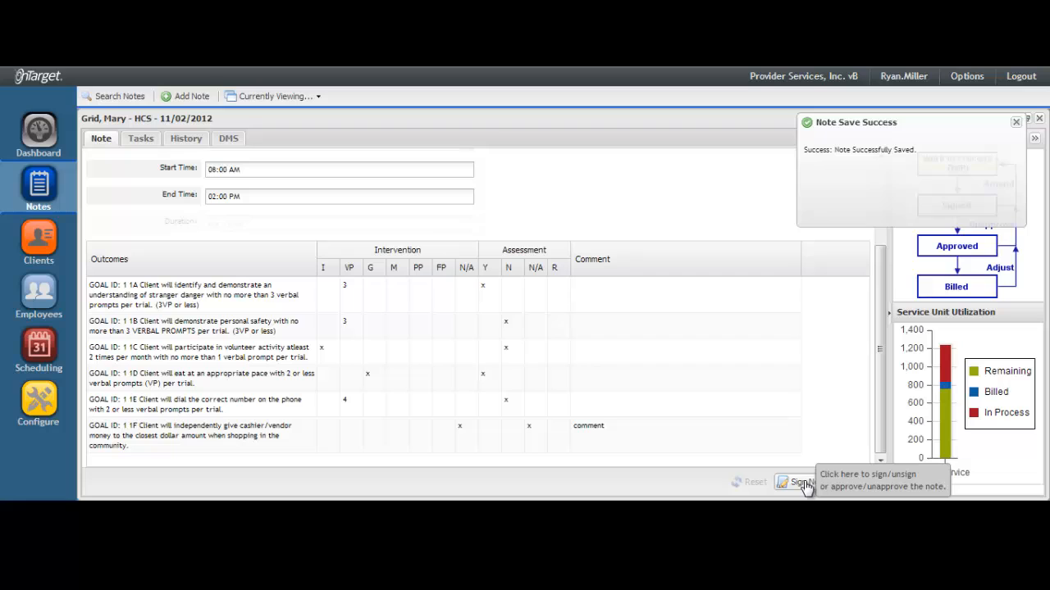
# Attest the digital signature on the note with your password
pyautogui.click(803, 482)
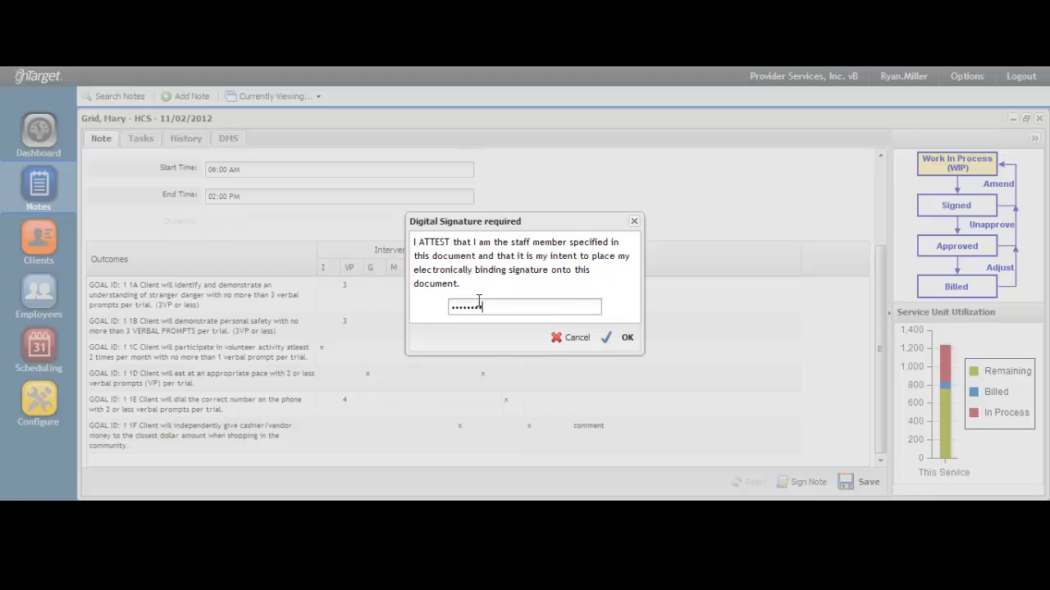
pyautogui.write('•')
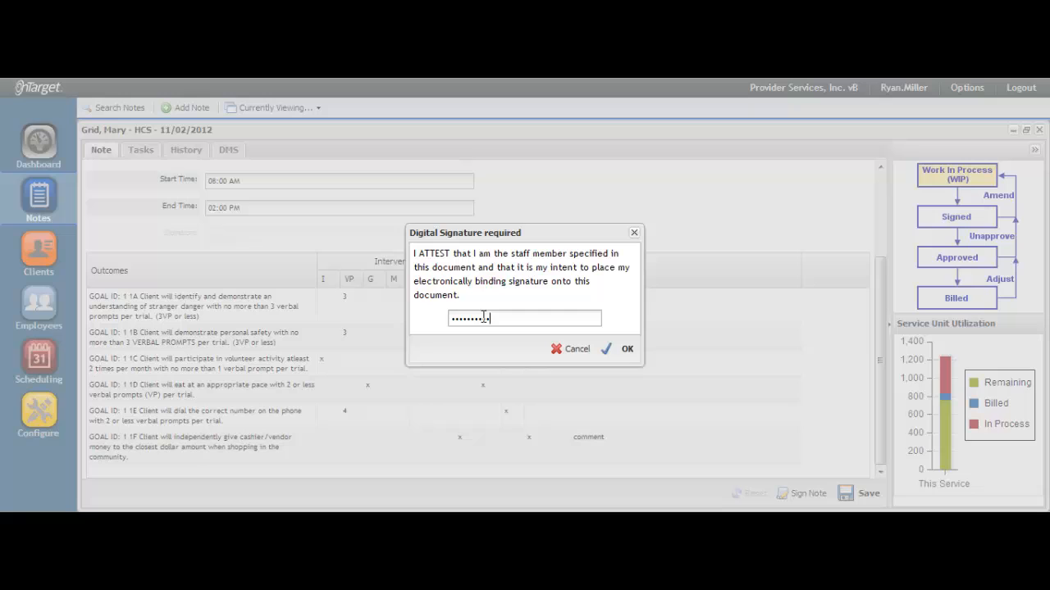
pyautogui.click(627, 348)
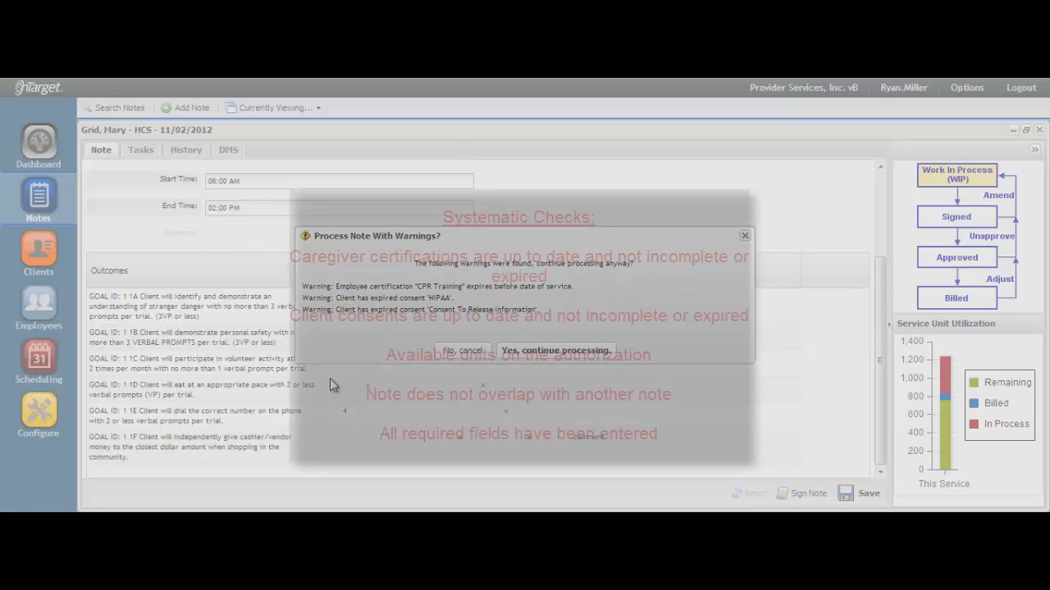
# Continue processing despite expired certification and consent warnings, marking the note Signed
pyautogui.click(556, 351)
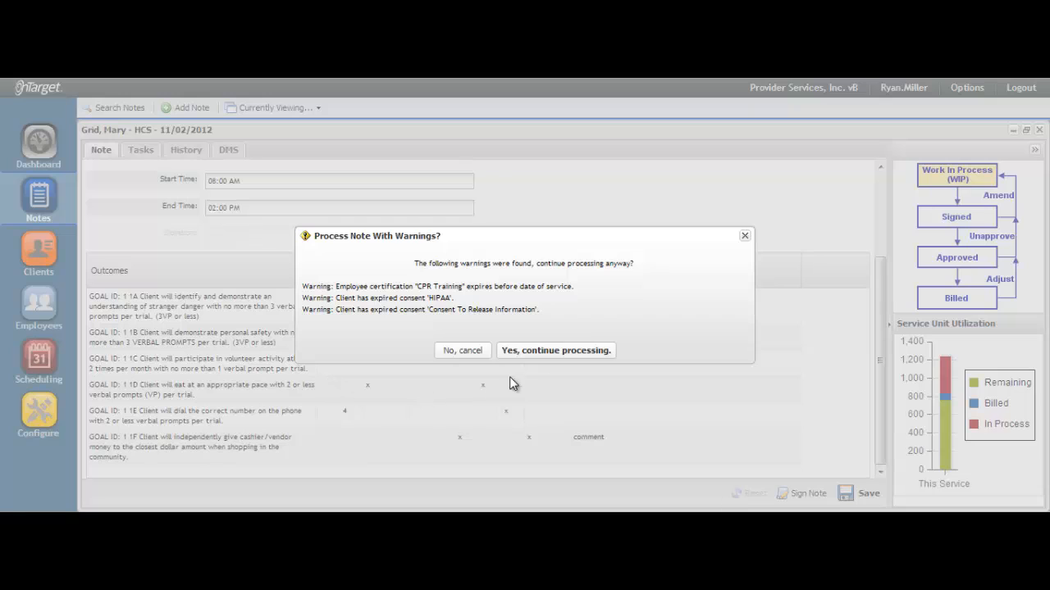
pyautogui.moveTo(528, 361)
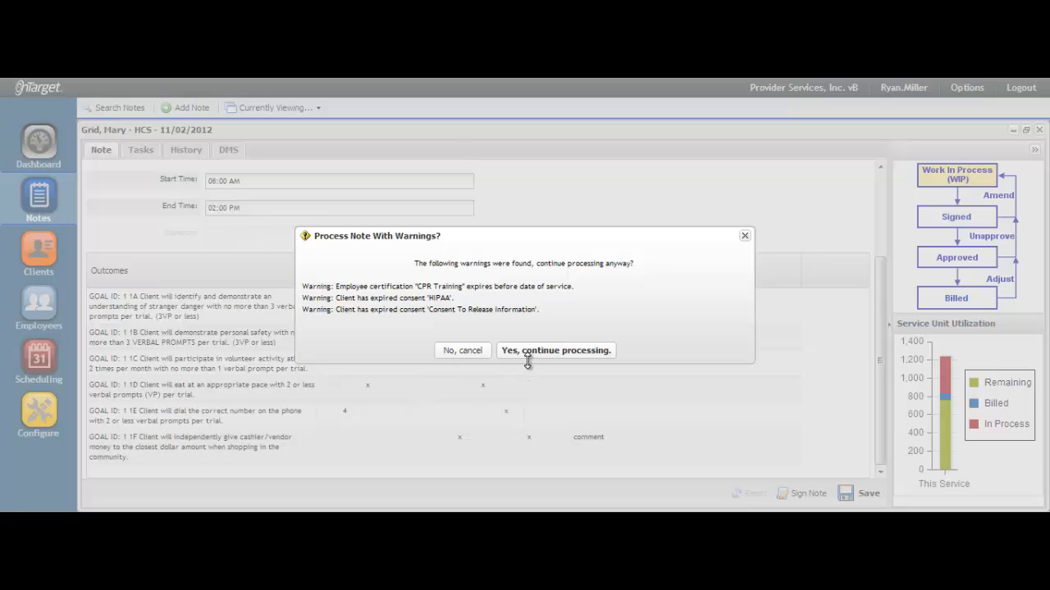
pyautogui.moveTo(462, 350)
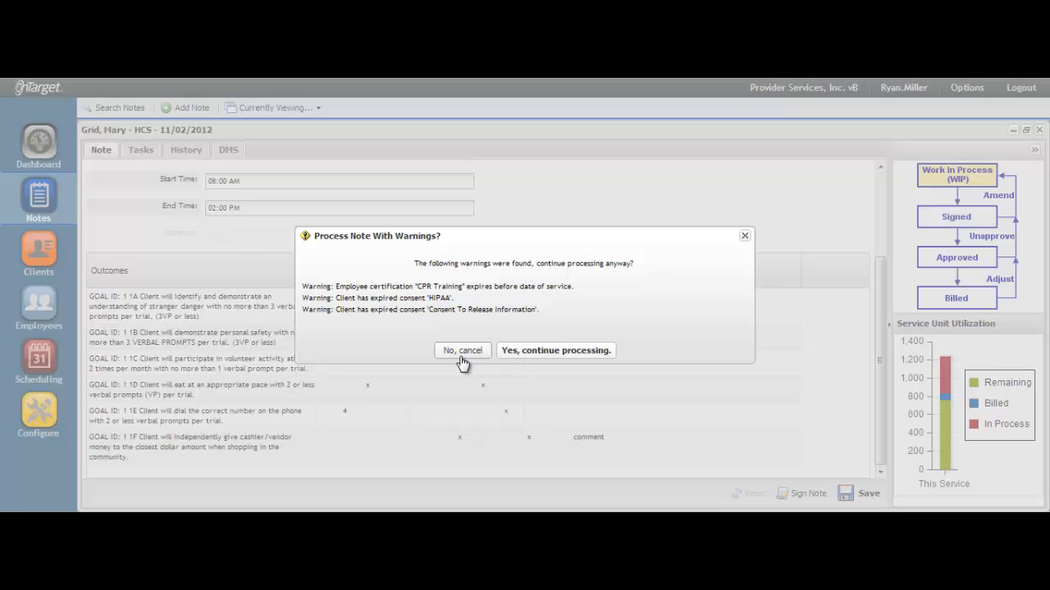
pyautogui.moveTo(524, 361)
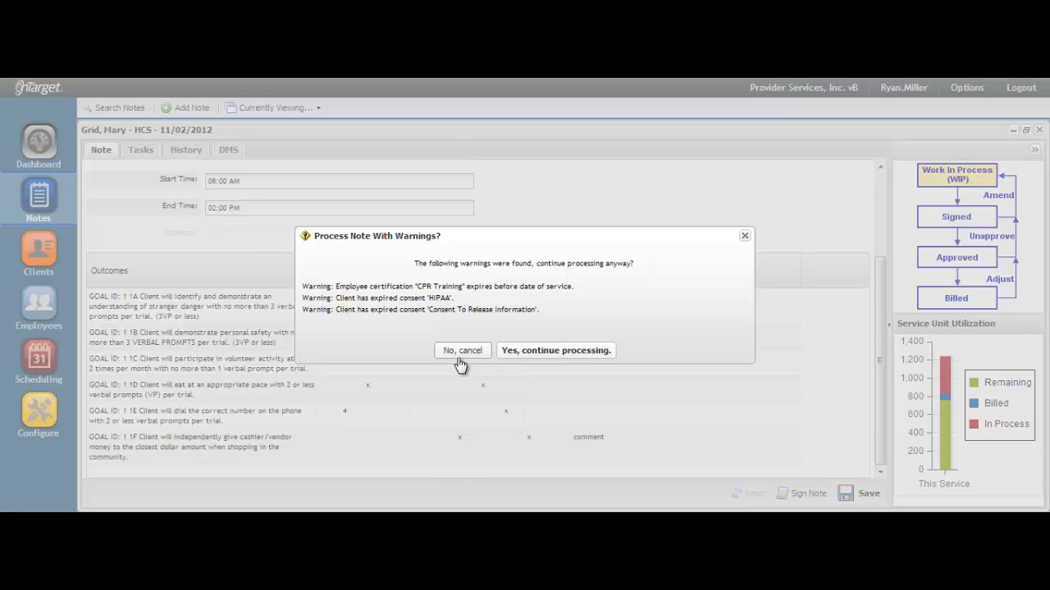
pyautogui.click(555, 351)
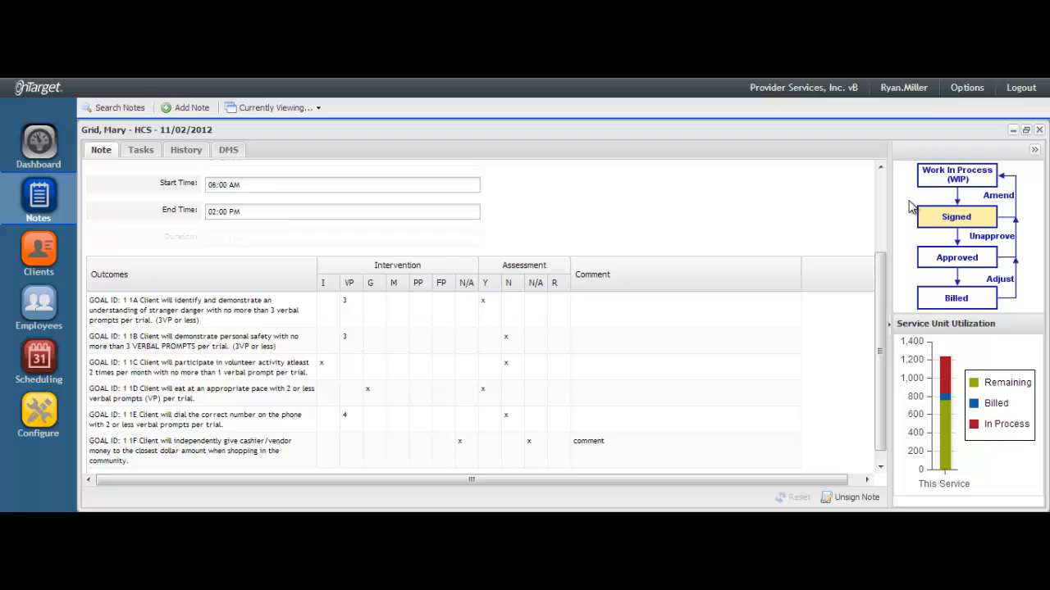
pyautogui.moveTo(916, 276)
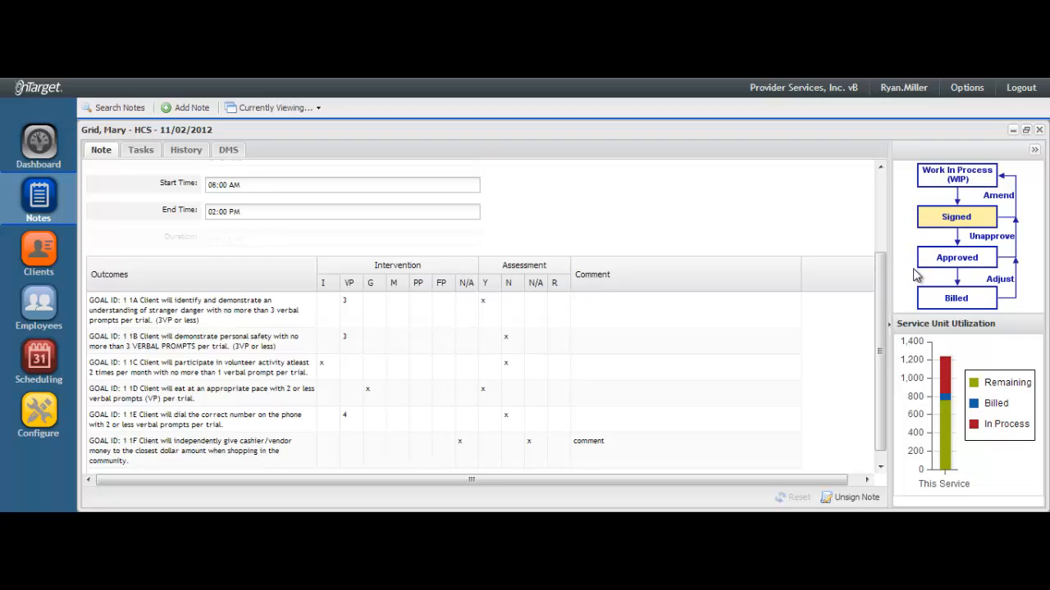
pyautogui.moveTo(920, 313)
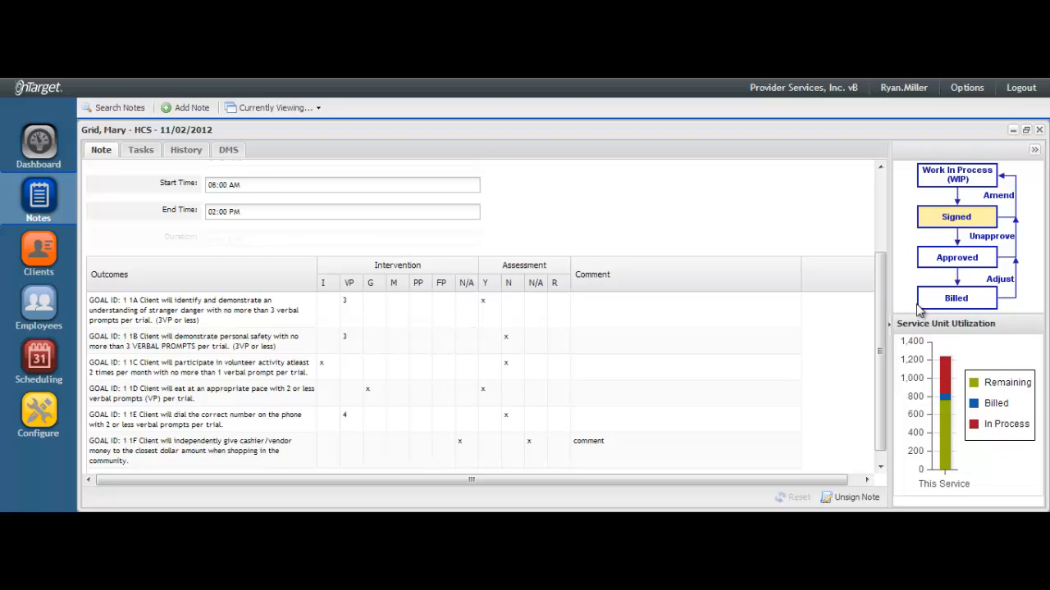
pyautogui.moveTo(140, 160)
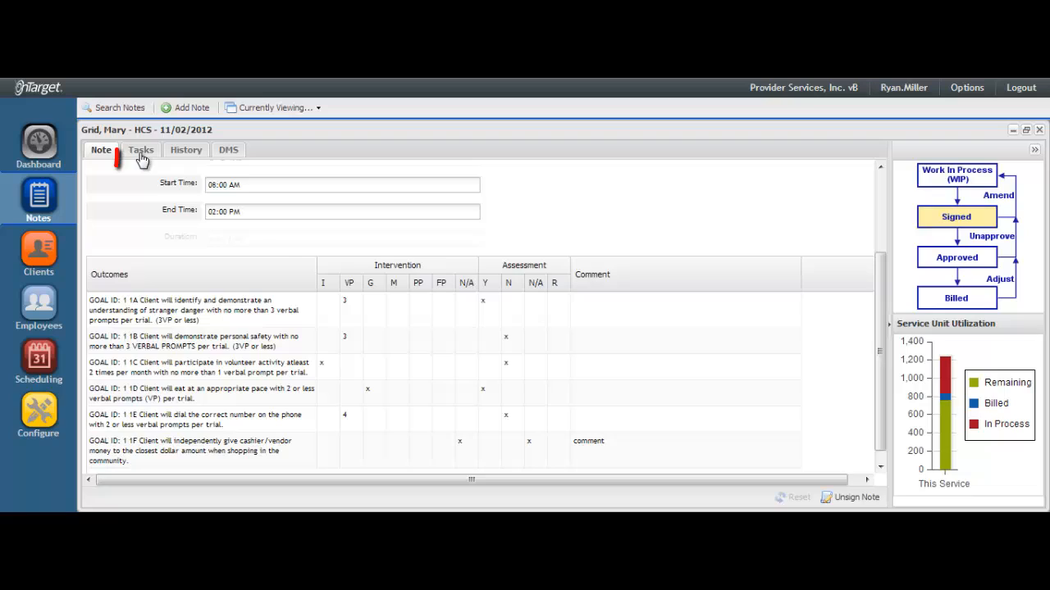
# Check the empty Tasks list and close an unsaved Create Task form
pyautogui.click(140, 150)
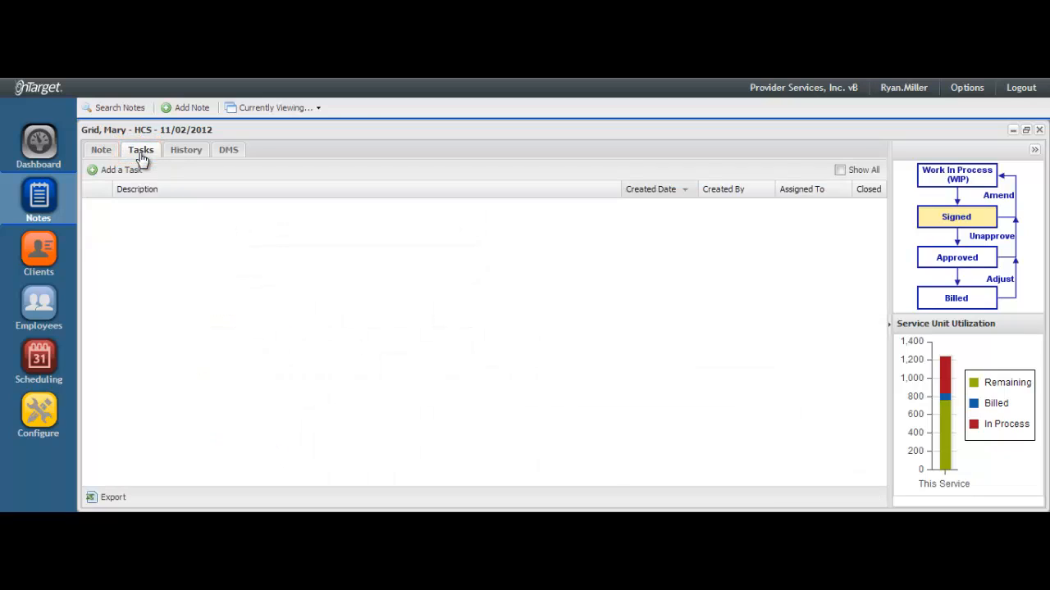
pyautogui.click(120, 170)
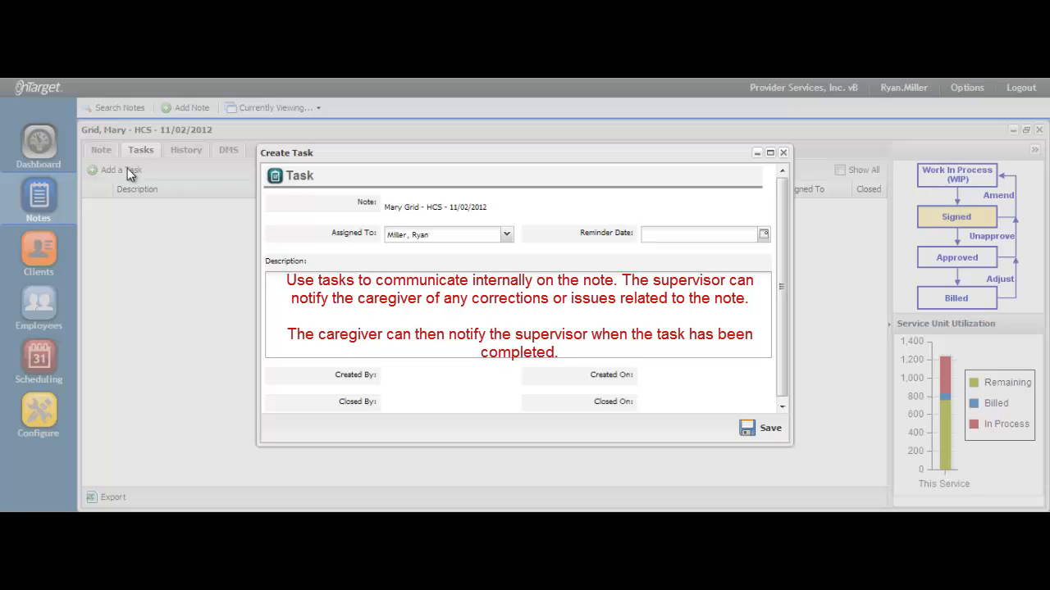
pyautogui.moveTo(174, 274)
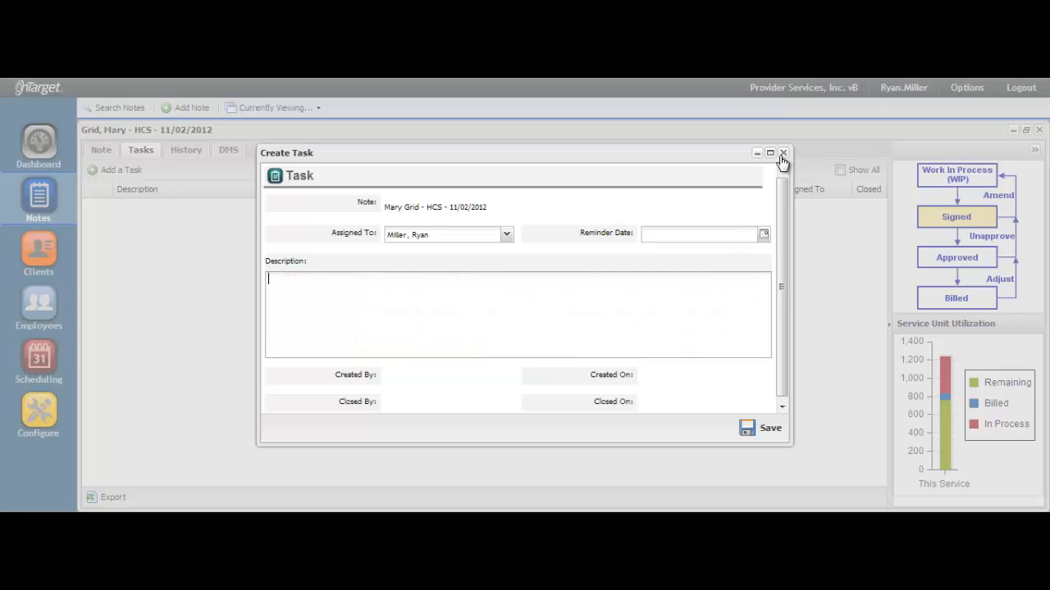
pyautogui.click(783, 154)
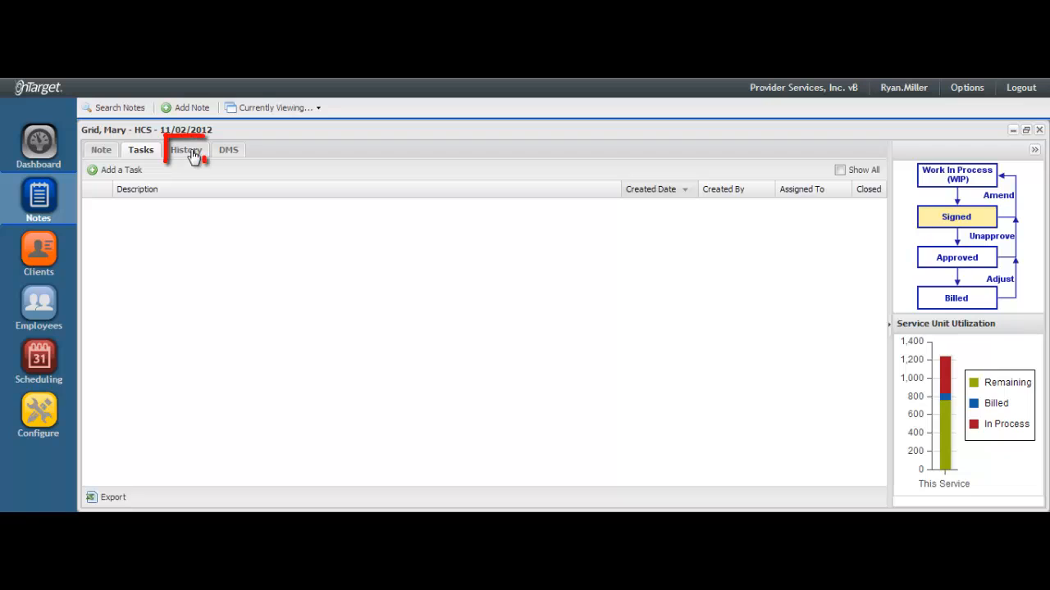
# Review the note's change history, then download its PDF record from DMS
pyautogui.click(186, 149)
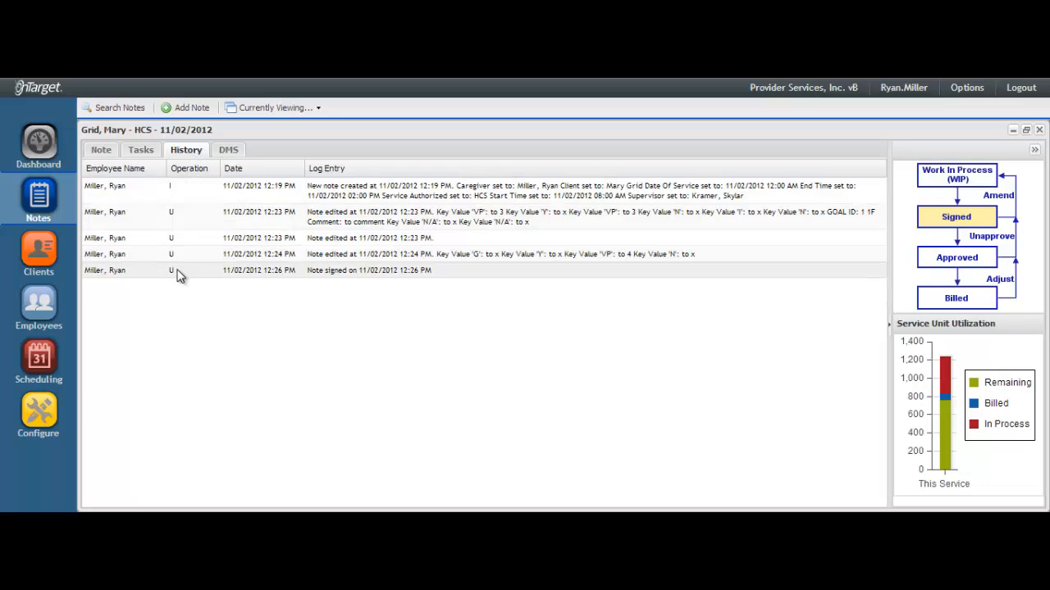
pyautogui.moveTo(167, 299)
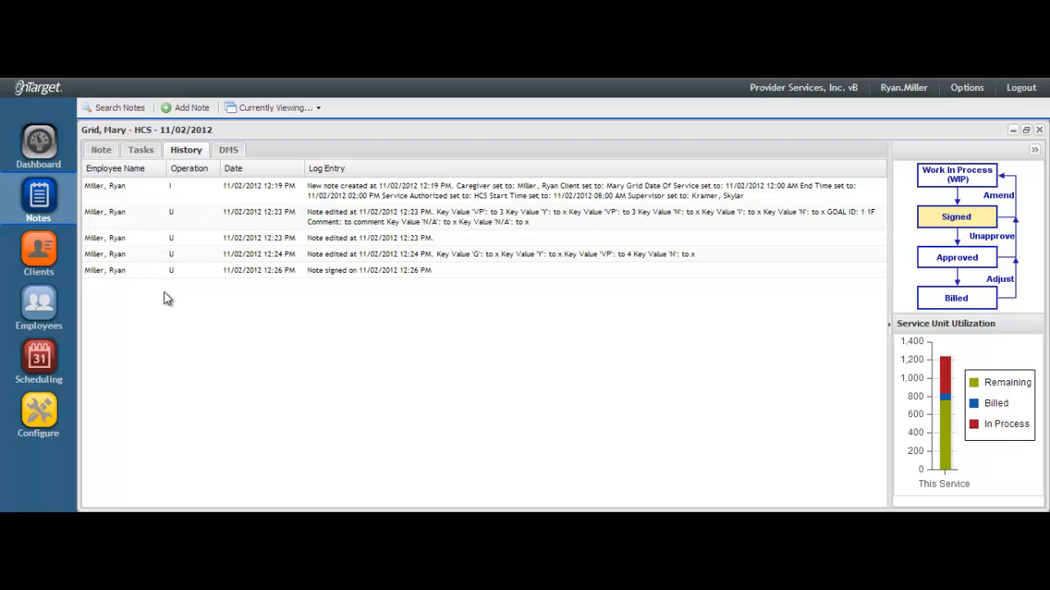
pyautogui.click(228, 150)
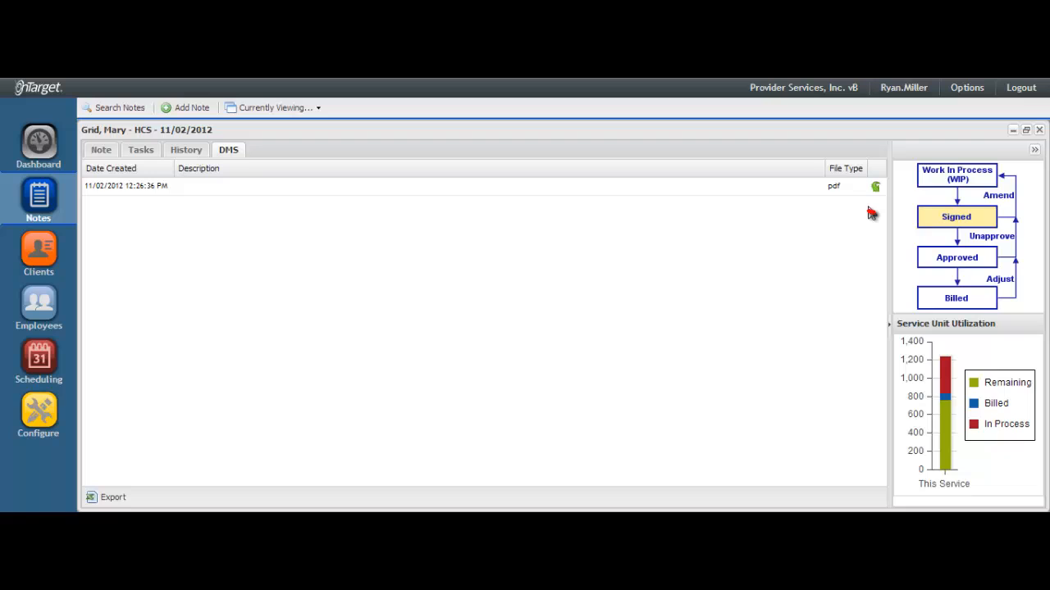
pyautogui.moveTo(875, 187)
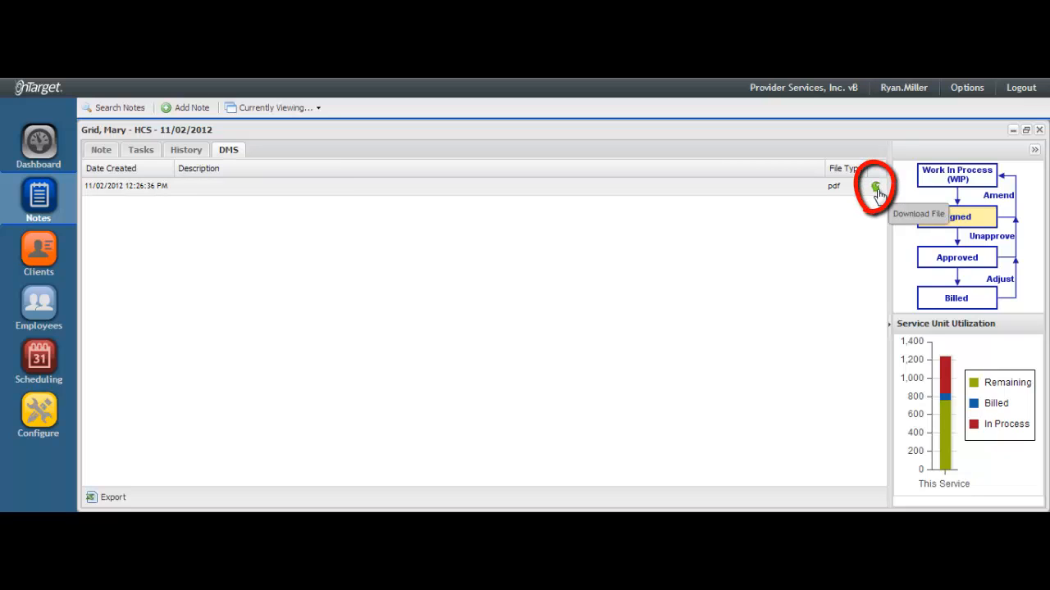
pyautogui.click(875, 187)
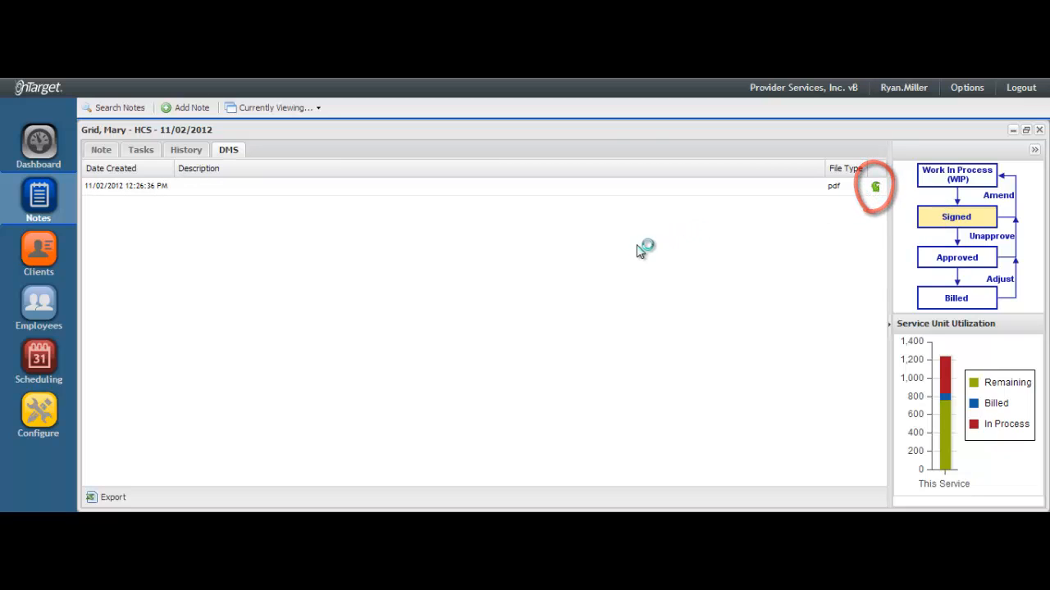
pyautogui.click(875, 186)
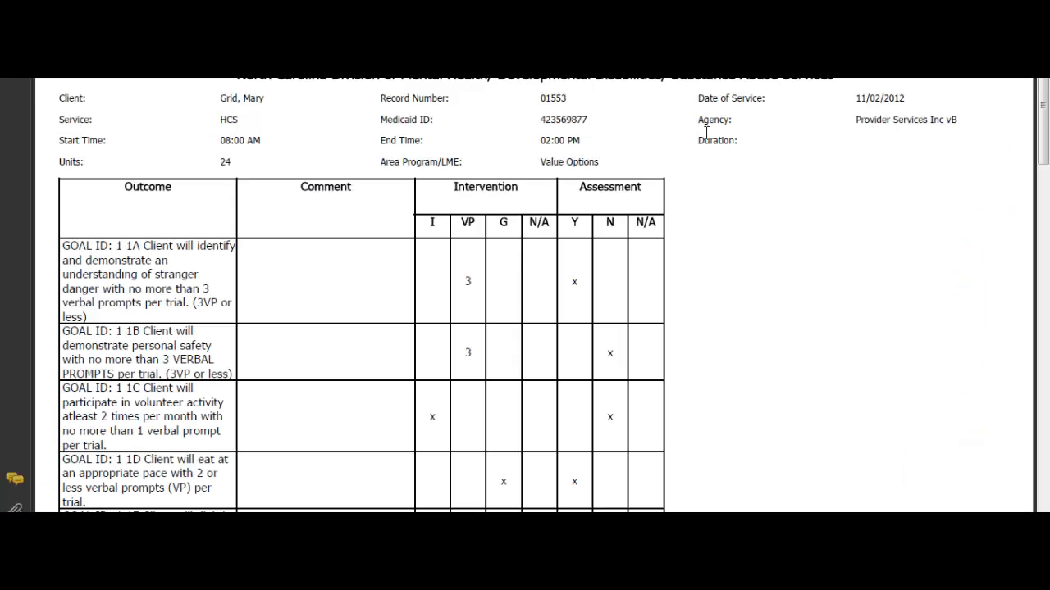
# Scroll the PDF through the goal outcomes to the staff digital signature block
pyautogui.scroll(-3)
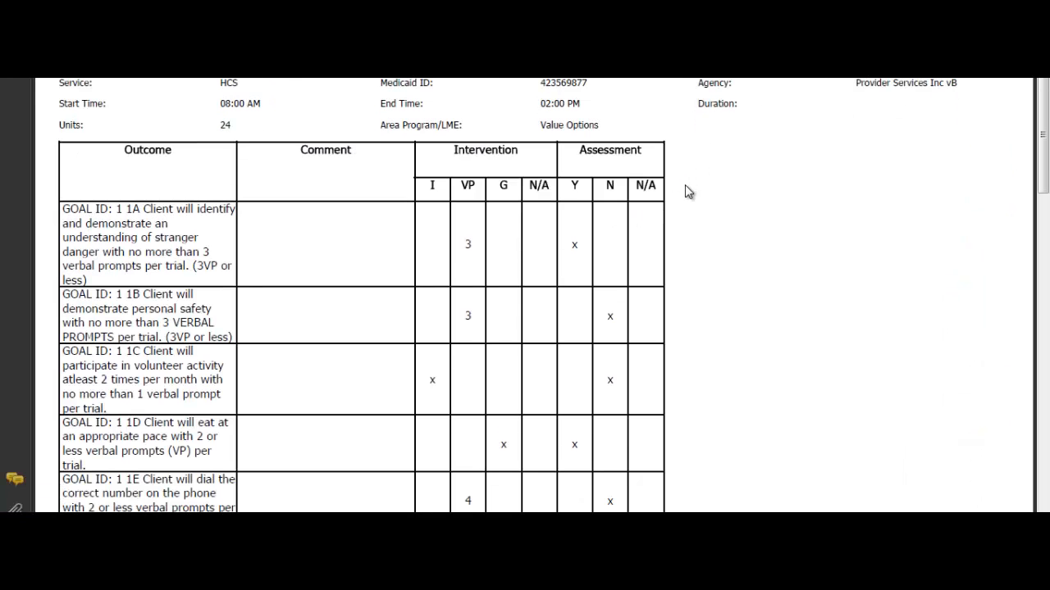
pyautogui.scroll(-3)
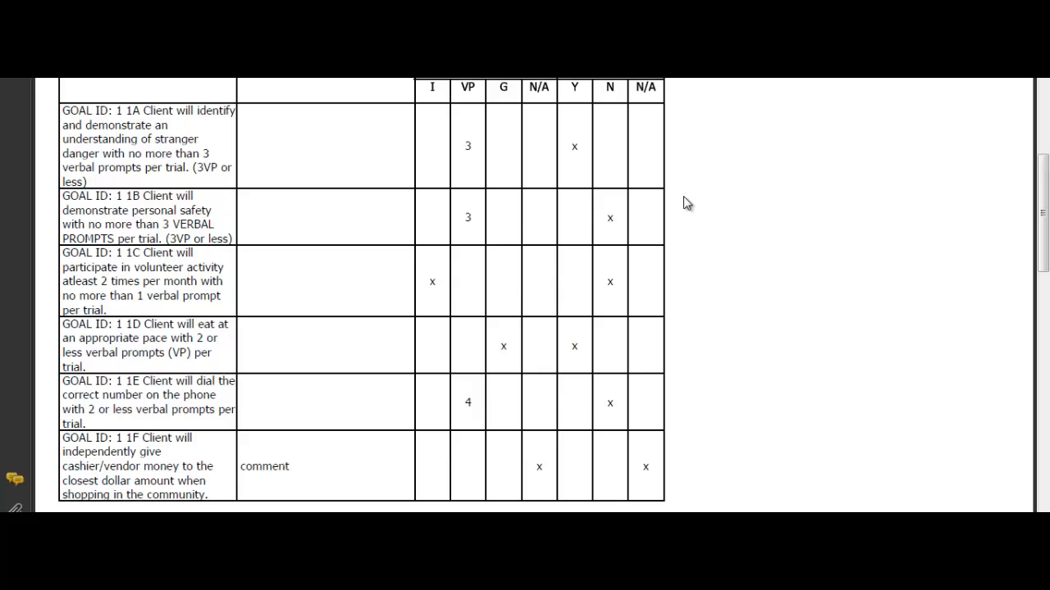
pyautogui.scroll(-3)
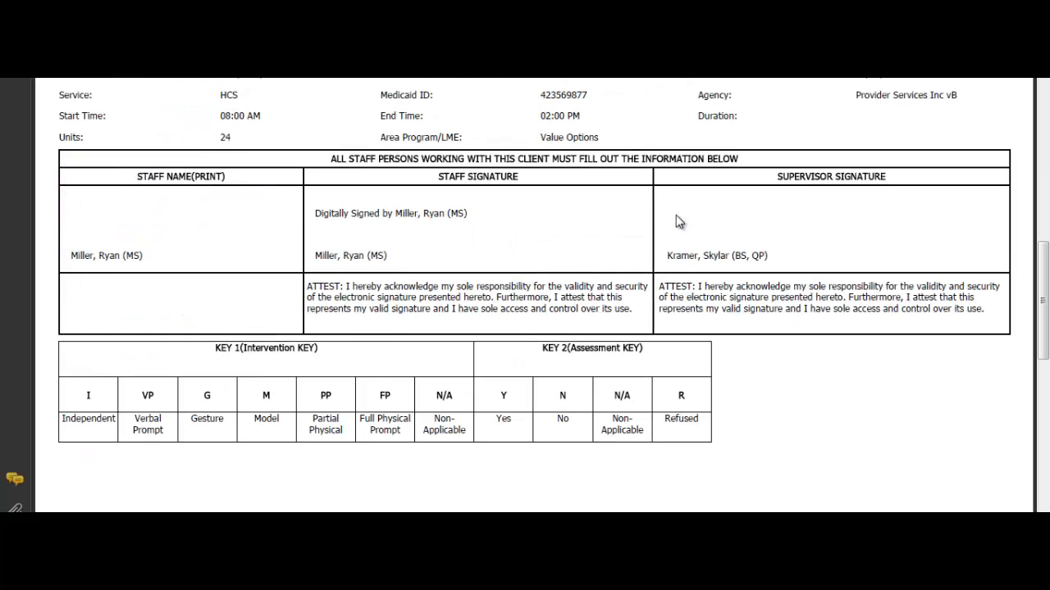